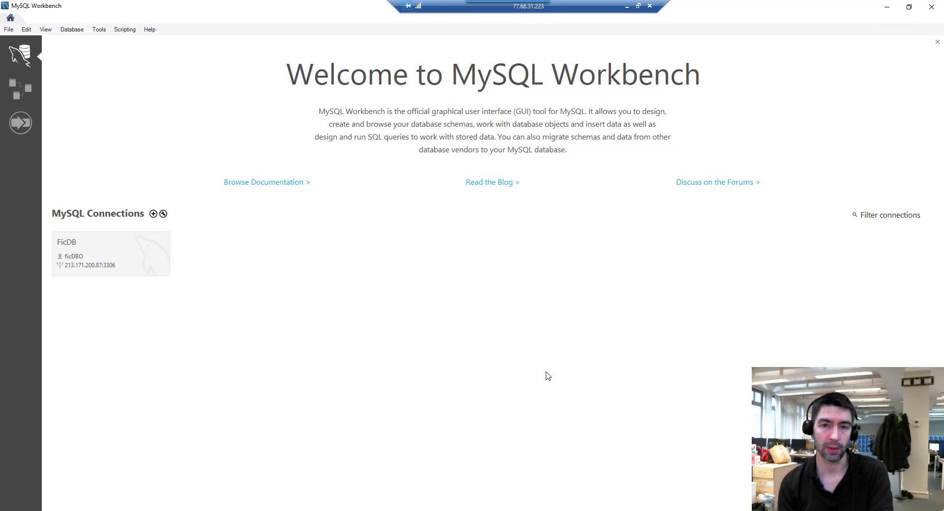
{"action": "mouse_move", "coordinate": [539, 380]}
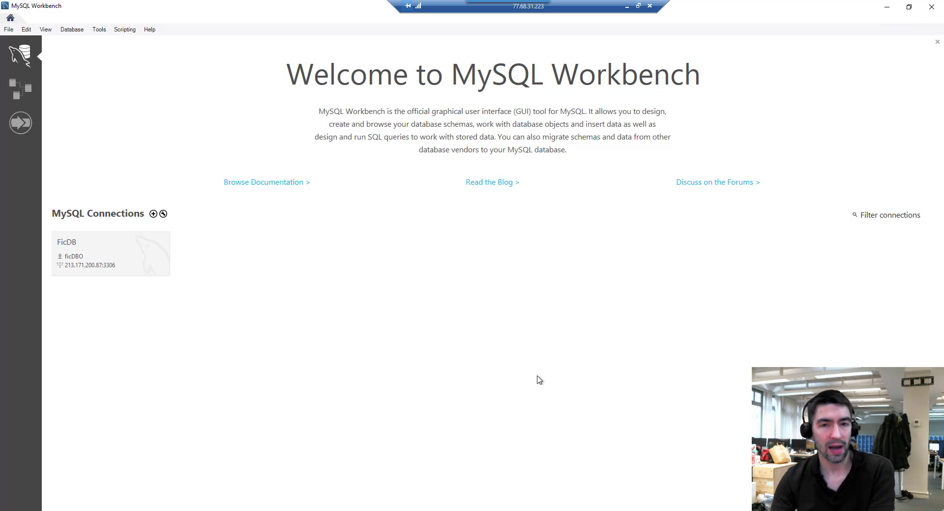
{"action": "mouse_move", "coordinate": [532, 382]}
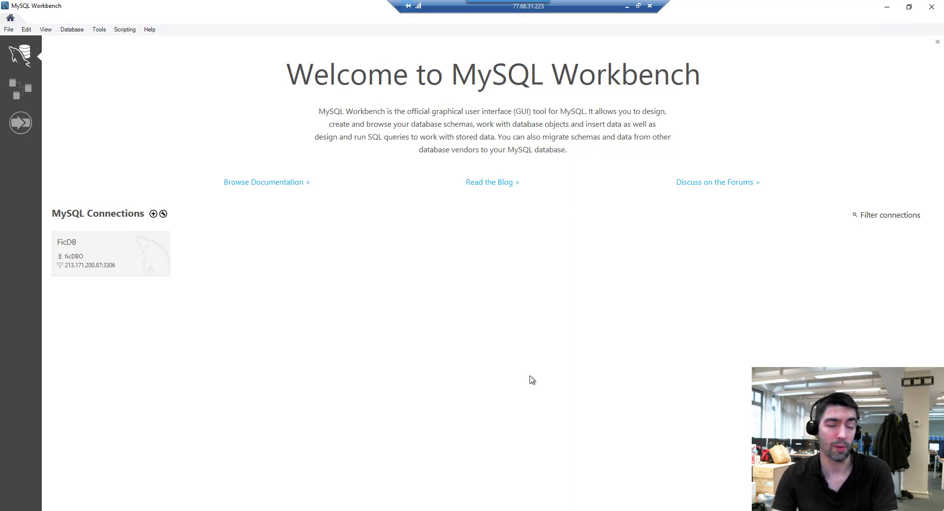
{"action": "mouse_move", "coordinate": [508, 378]}
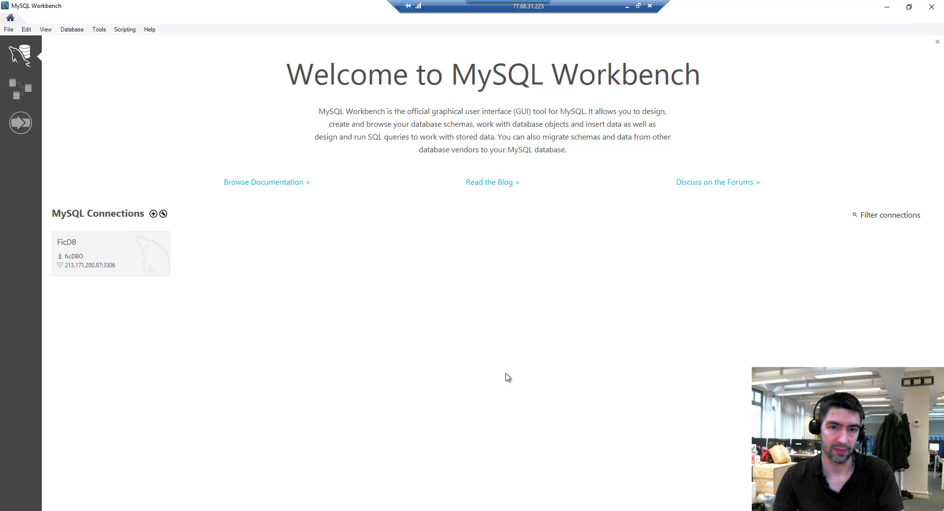
{"action": "mouse_move", "coordinate": [392, 419]}
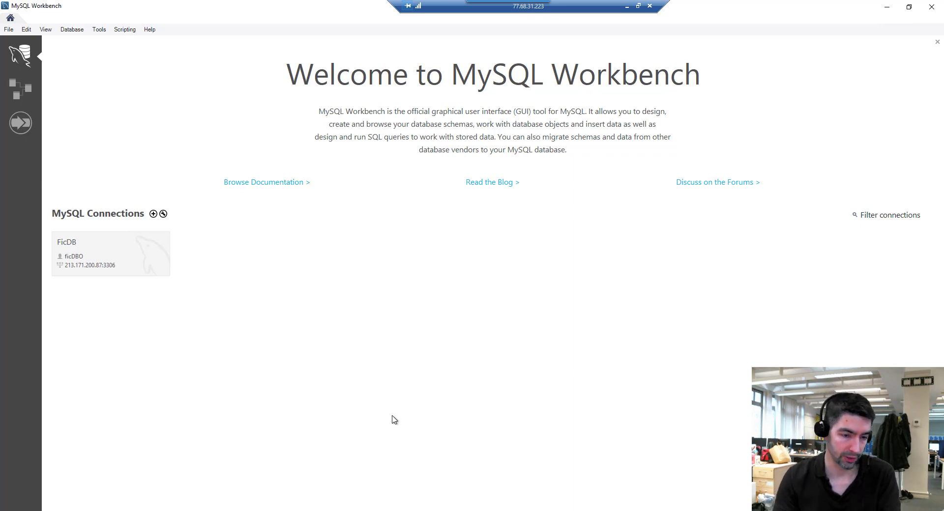
{"action": "mouse_move", "coordinate": [152, 300]}
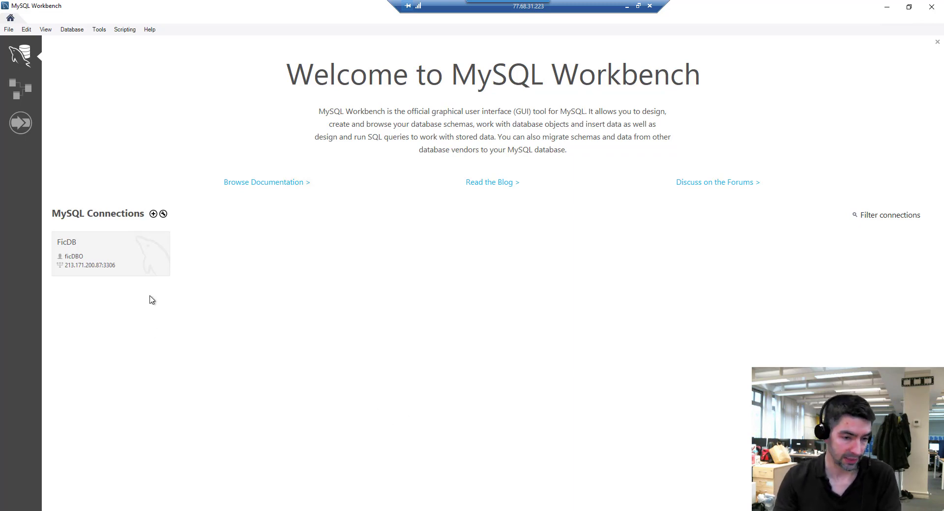
{"action": "mouse_move", "coordinate": [137, 268]}
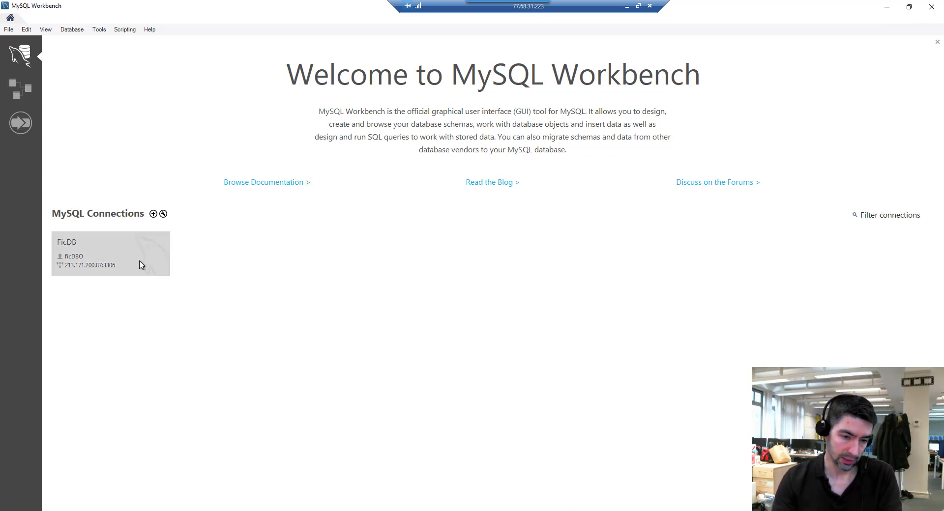
Connect to the FicDB server and open Server > Data Export listing FictitiousWP
{"action": "double_click", "coordinate": [110, 252]}
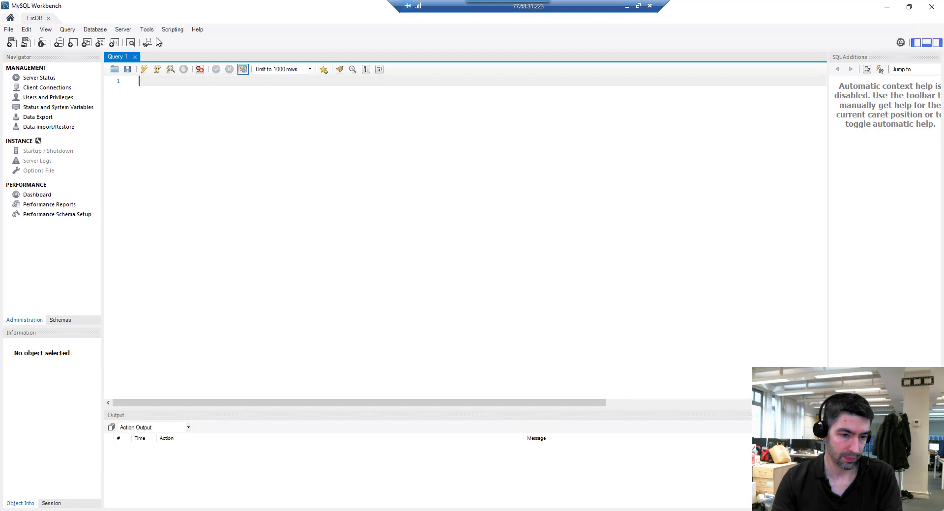
{"action": "left_click", "coordinate": [123, 29]}
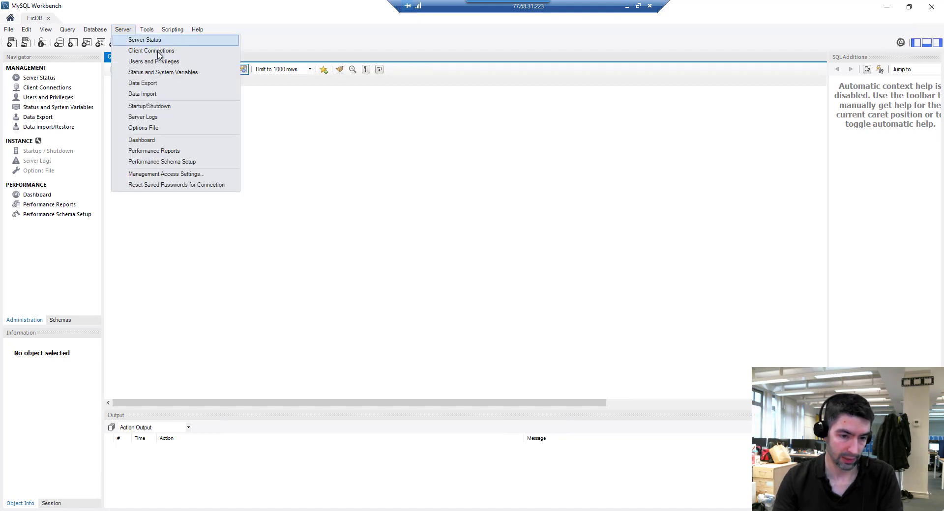
{"action": "mouse_move", "coordinate": [152, 83]}
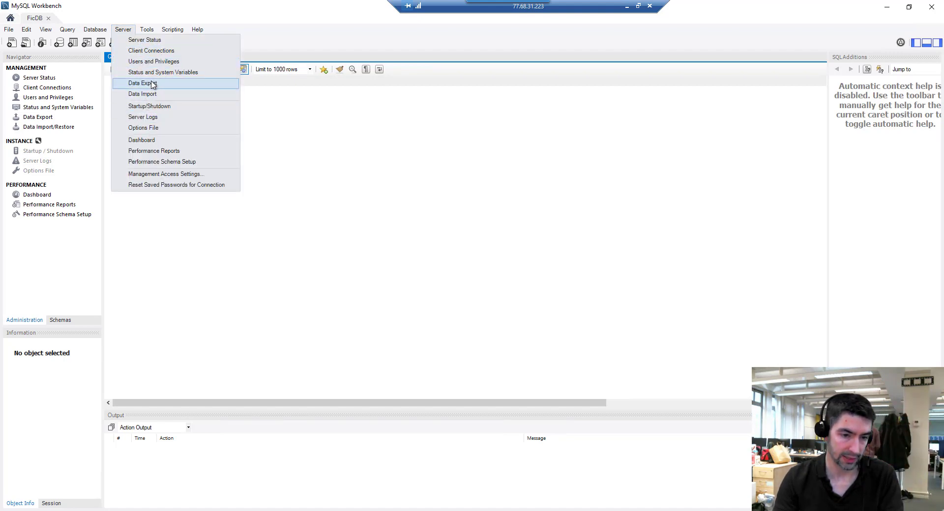
{"action": "left_click", "coordinate": [143, 84]}
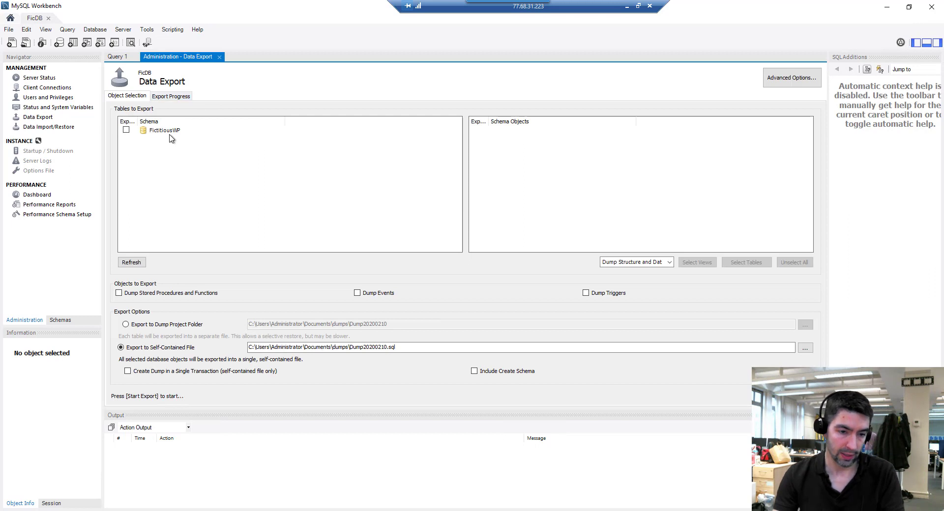
Expand FictitiousWP and tick the schema so all 12 tables are checked
{"action": "left_click", "coordinate": [164, 130]}
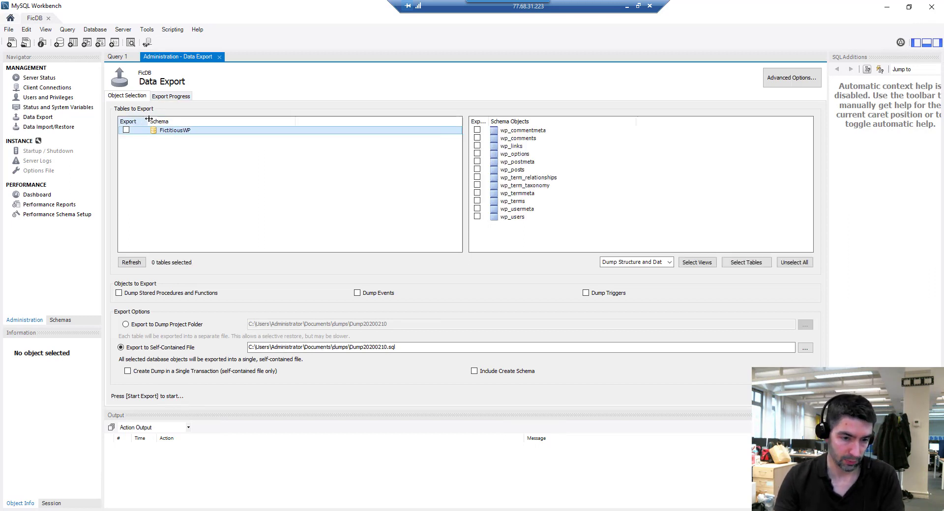
{"action": "left_click", "coordinate": [127, 130]}
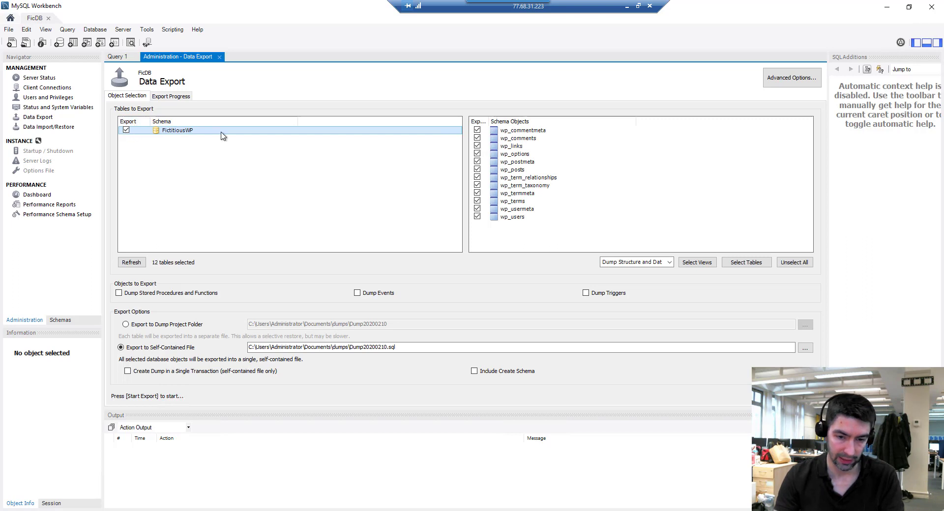
{"action": "mouse_move", "coordinate": [574, 166]}
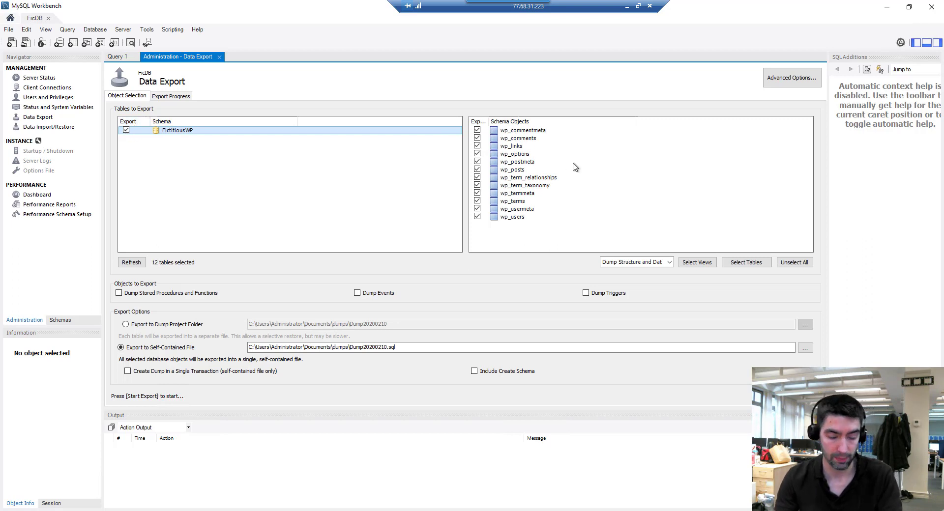
{"action": "mouse_move", "coordinate": [265, 137]}
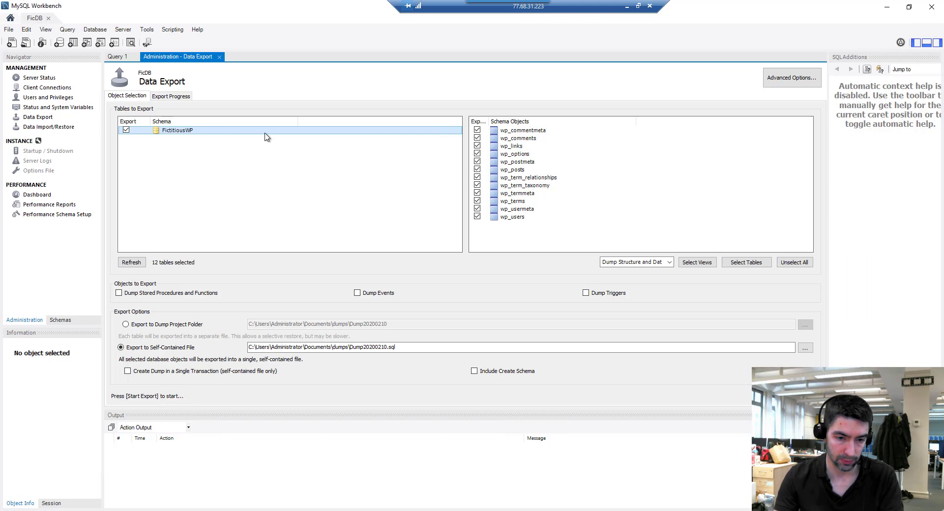
{"action": "mouse_move", "coordinate": [499, 187]}
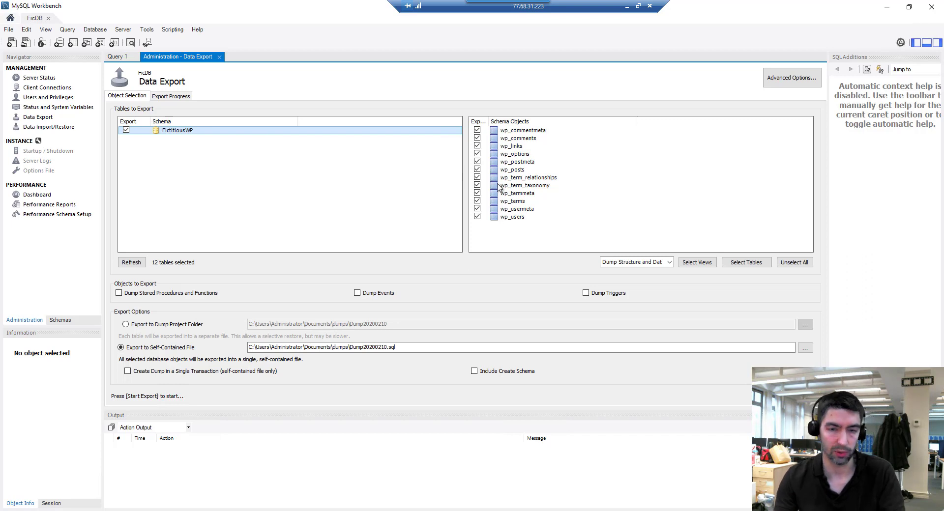
{"action": "mouse_move", "coordinate": [509, 177]}
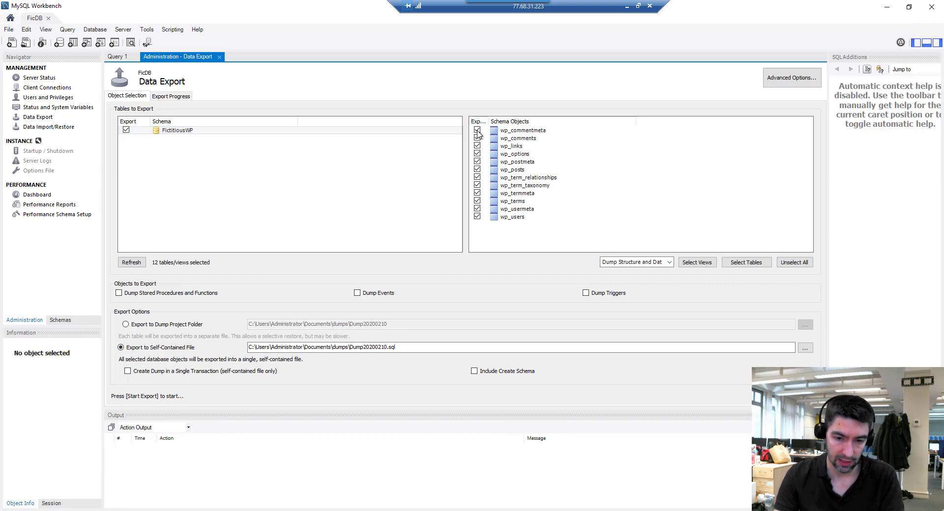
{"action": "mouse_move", "coordinate": [459, 151]}
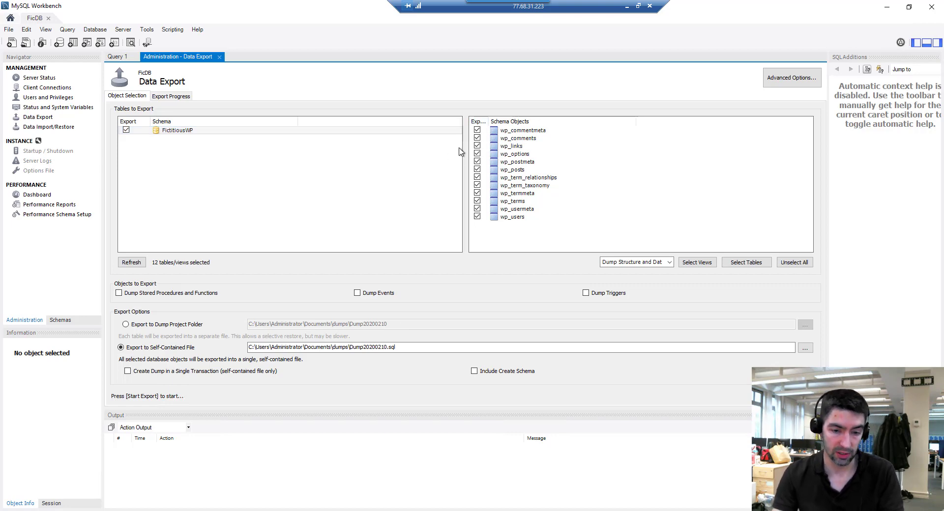
{"action": "mouse_move", "coordinate": [485, 152]}
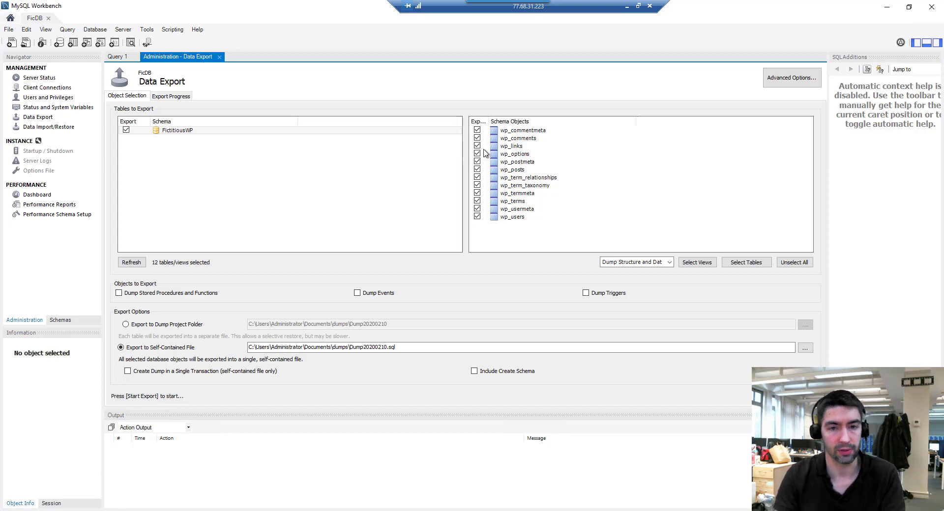
{"action": "mouse_move", "coordinate": [518, 168]}
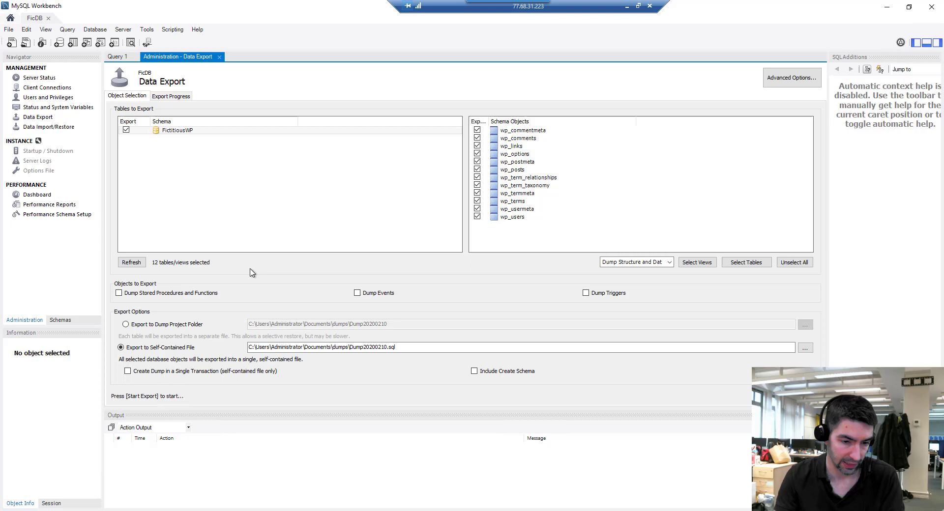
{"action": "mouse_move", "coordinate": [529, 283]}
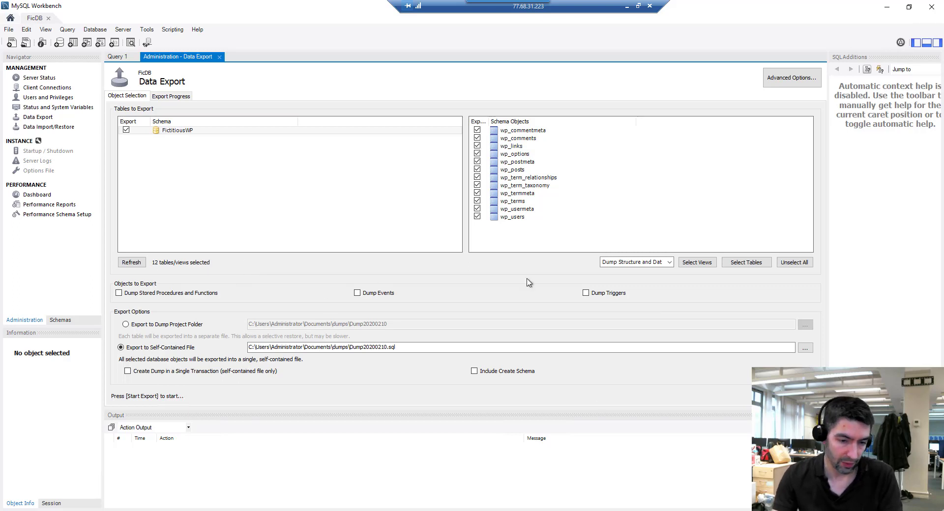
{"action": "mouse_move", "coordinate": [328, 345]}
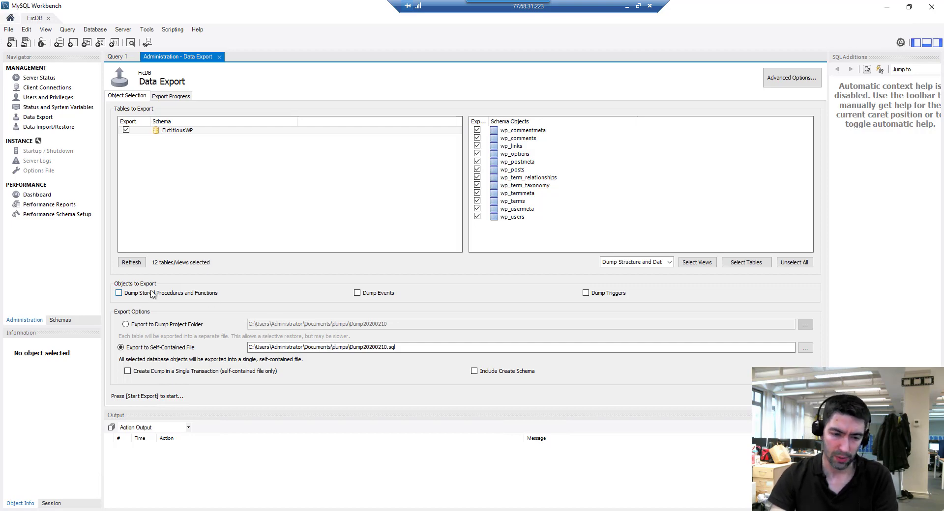
{"action": "mouse_move", "coordinate": [464, 318]}
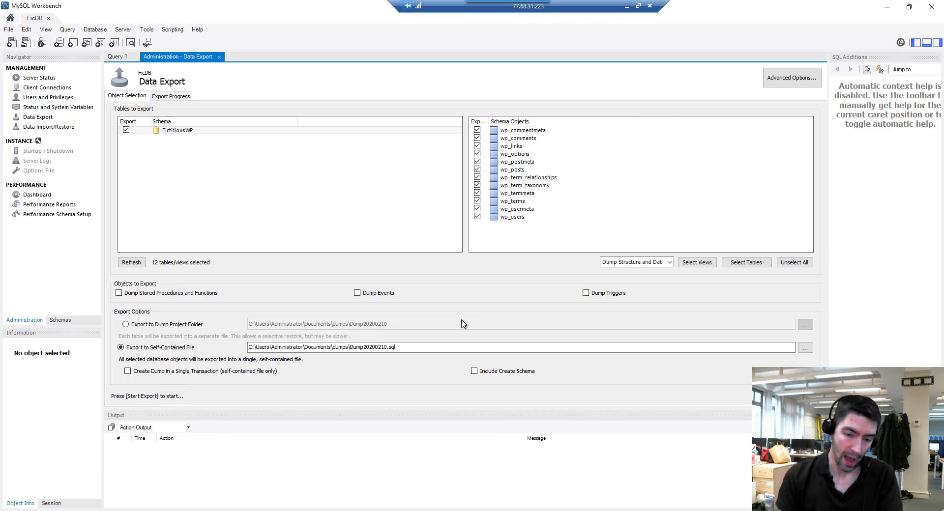
{"action": "mouse_move", "coordinate": [262, 324]}
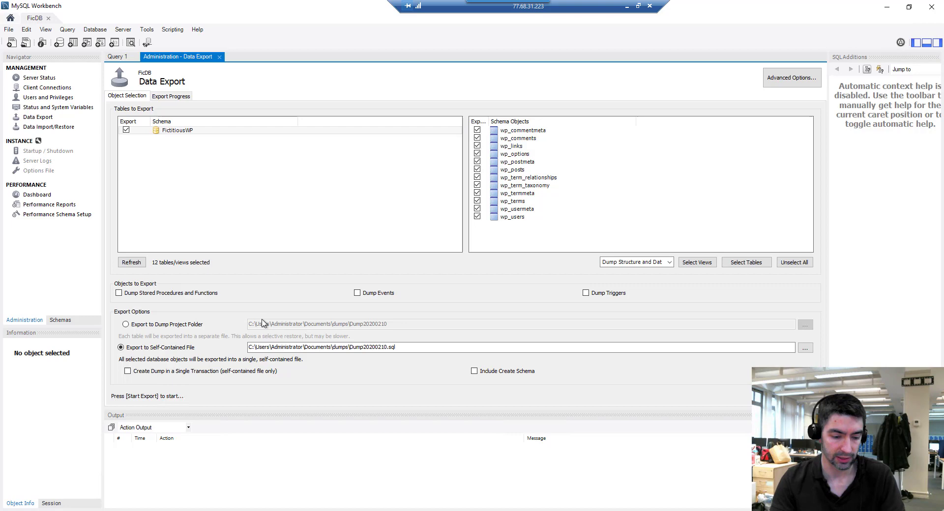
{"action": "mouse_move", "coordinate": [187, 324]}
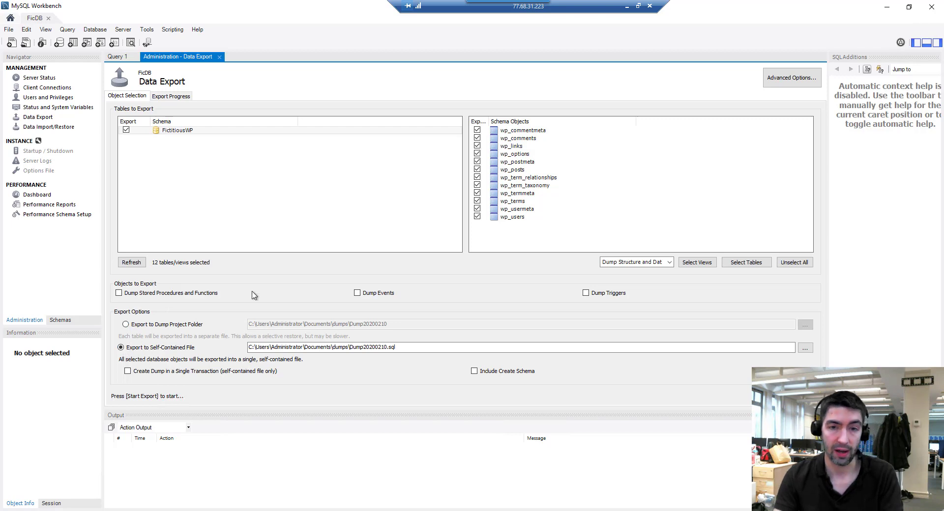
{"action": "mouse_move", "coordinate": [126, 325]}
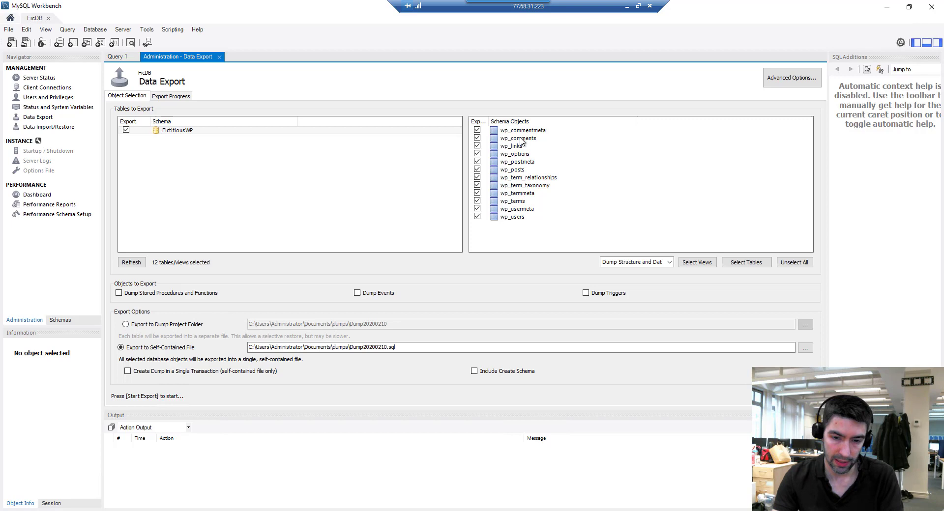
{"action": "mouse_move", "coordinate": [506, 173]}
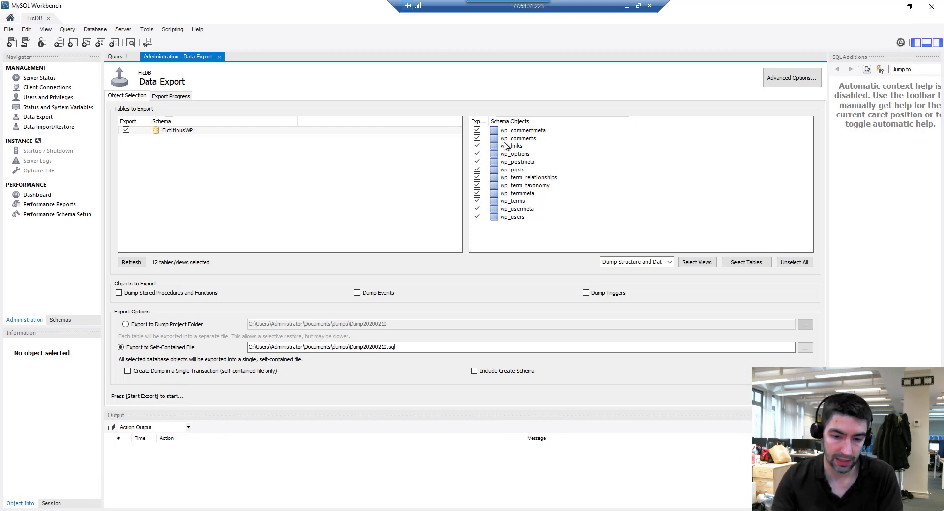
{"action": "mouse_move", "coordinate": [512, 140]}
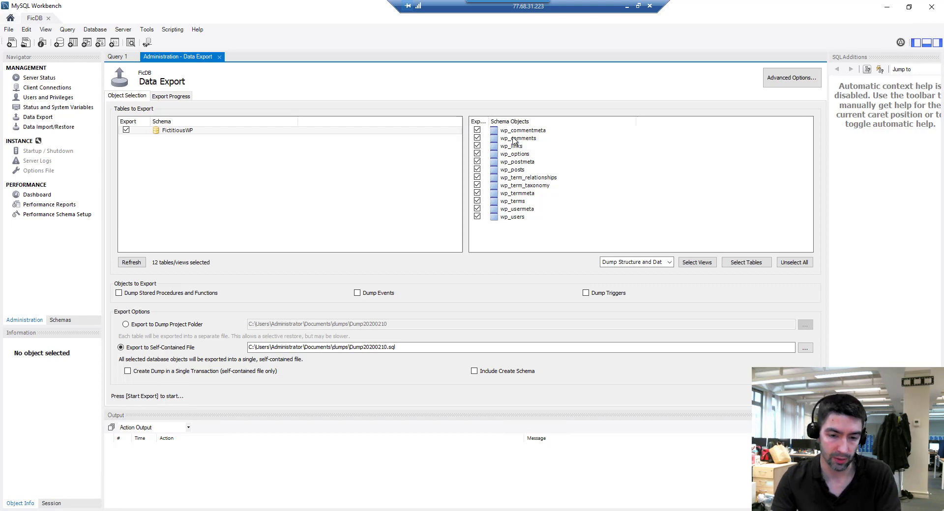
{"action": "mouse_move", "coordinate": [509, 150]}
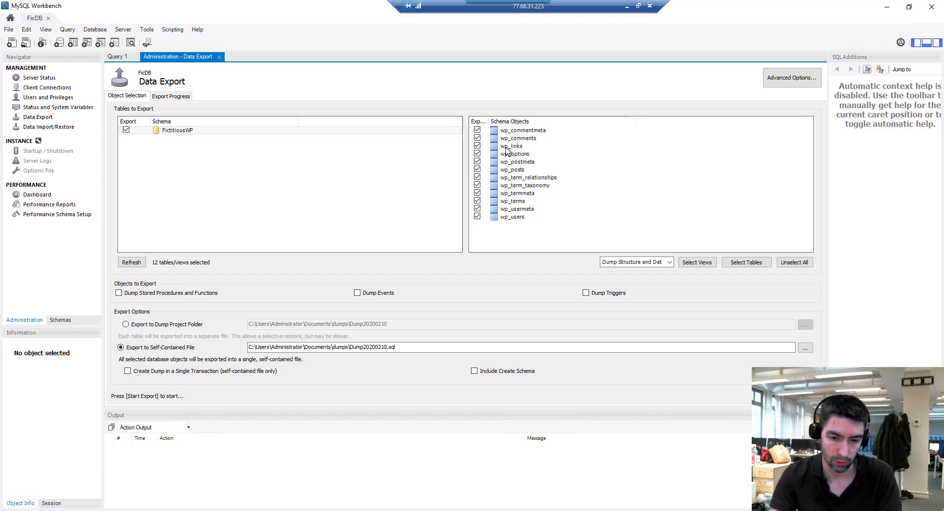
{"action": "mouse_move", "coordinate": [517, 153]}
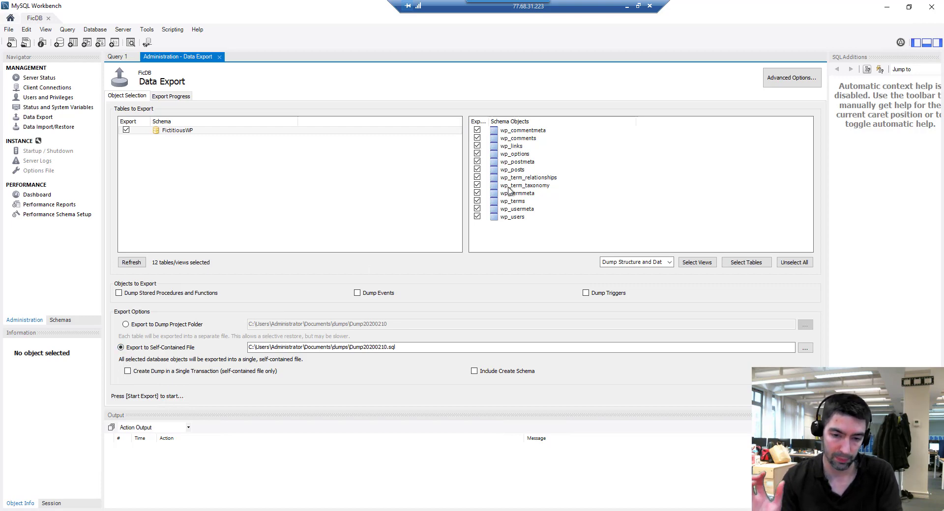
{"action": "mouse_move", "coordinate": [511, 189]}
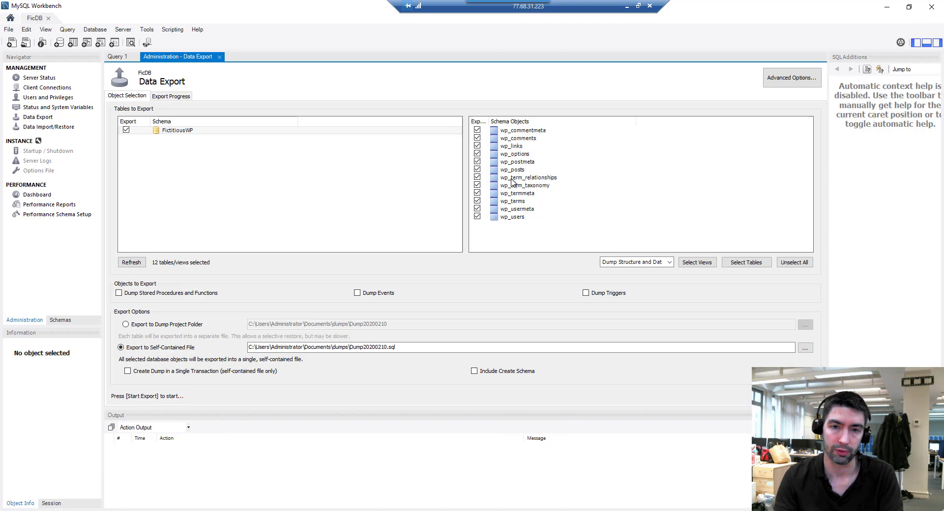
{"action": "mouse_move", "coordinate": [531, 229]}
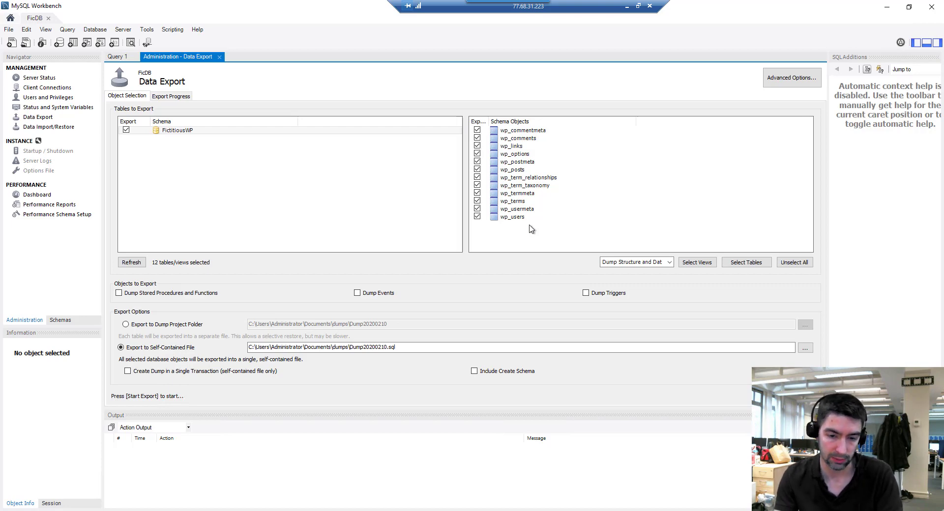
{"action": "mouse_move", "coordinate": [502, 150]}
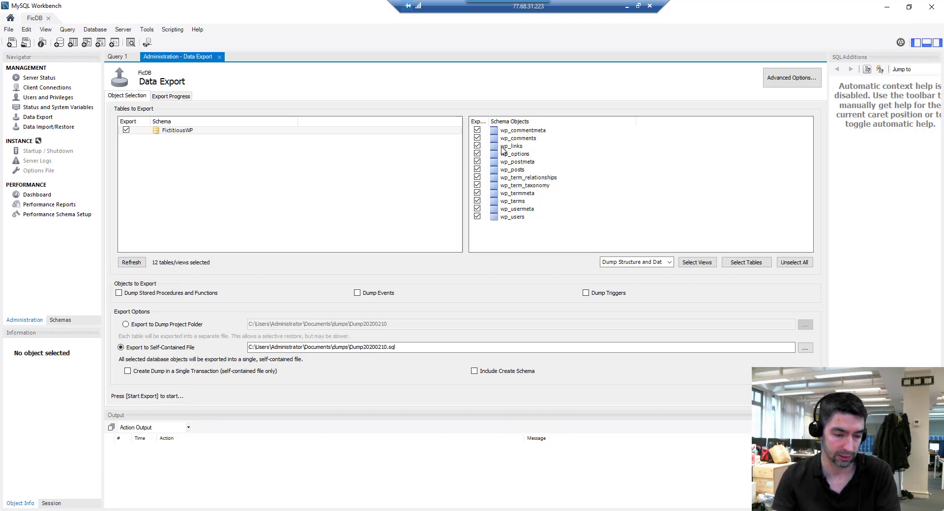
Export to a dump project folder renamed 'website backup 10-02-2020'
{"action": "left_click", "coordinate": [120, 324]}
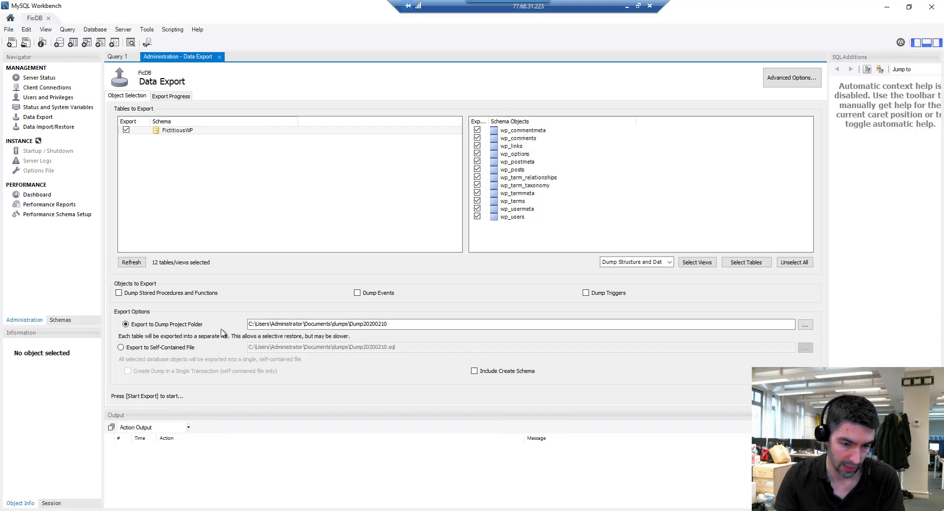
{"action": "left_click", "coordinate": [352, 324]}
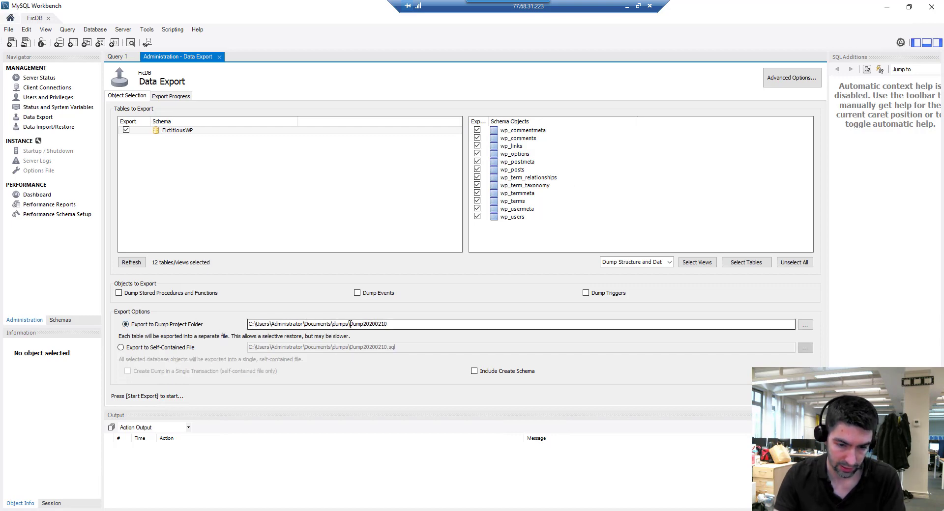
{"action": "double_click", "coordinate": [367, 324]}
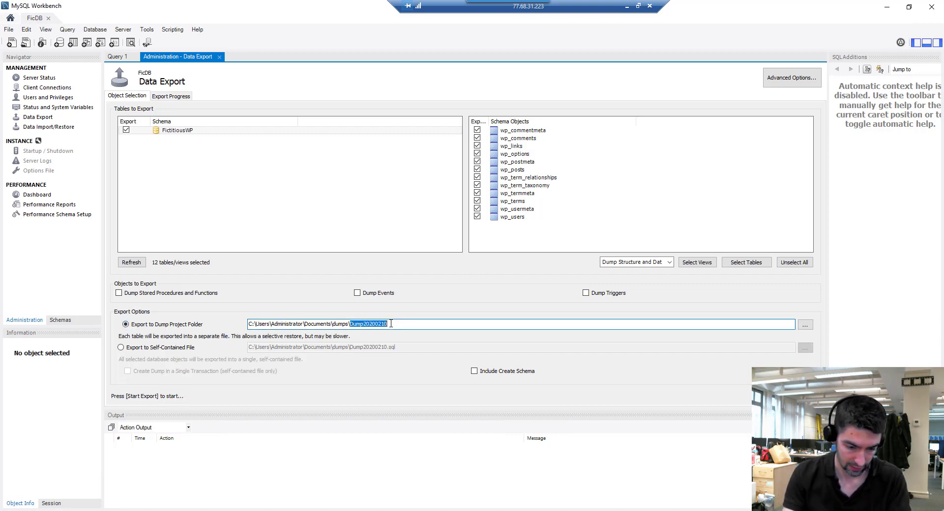
{"action": "type", "text": "website ba"}
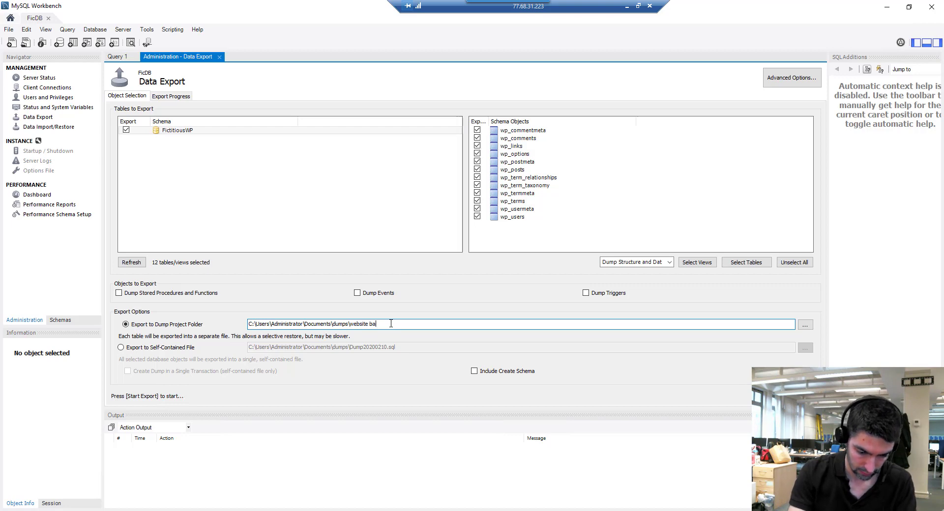
{"action": "type", "text": "ckup"}
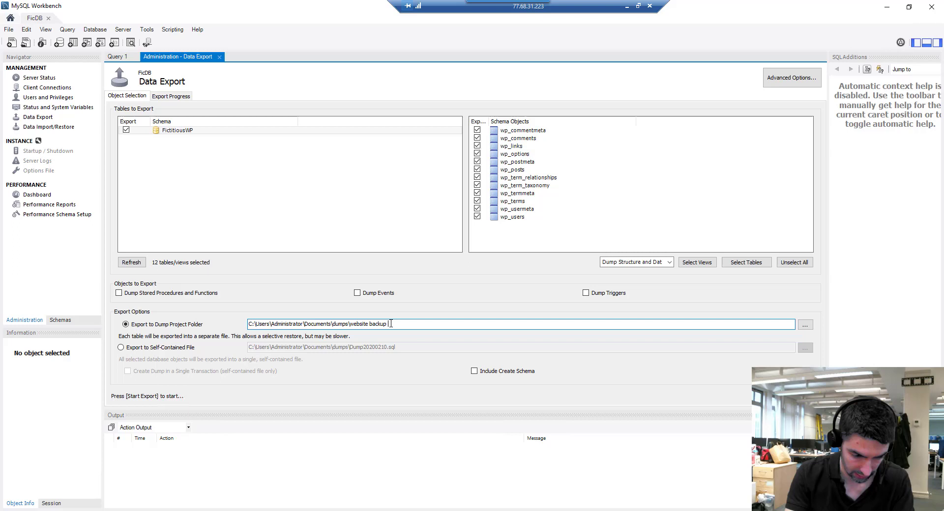
{"action": "type", "text": "20-02-2020"}
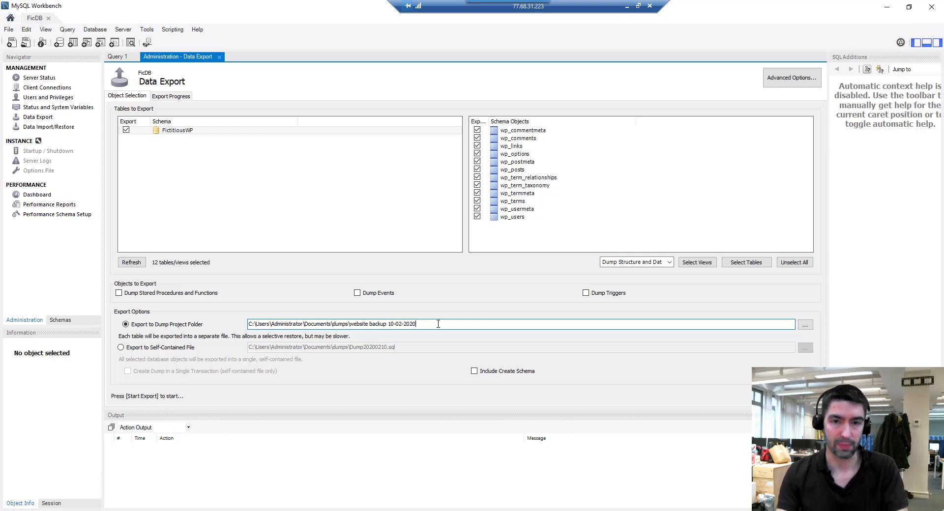
{"action": "mouse_move", "coordinate": [558, 345]}
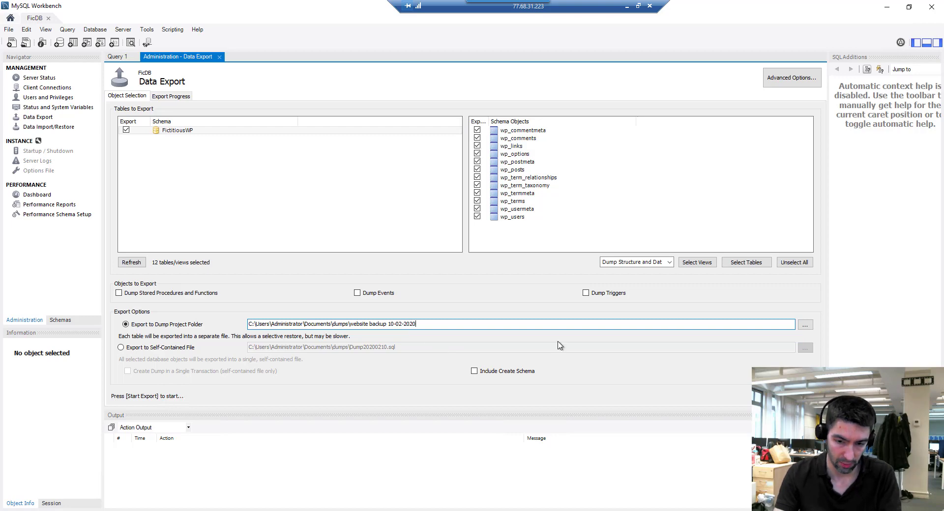
{"action": "mouse_move", "coordinate": [806, 353]}
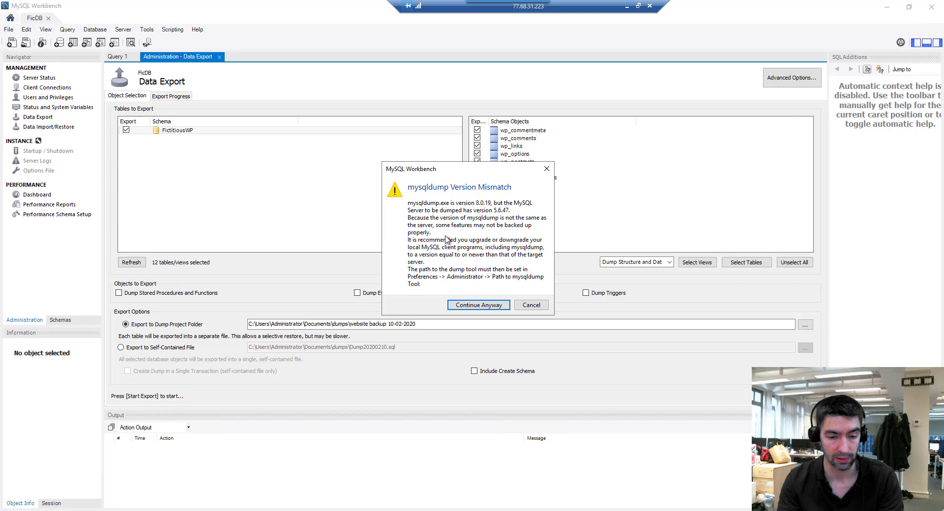
{"action": "mouse_move", "coordinate": [448, 217]}
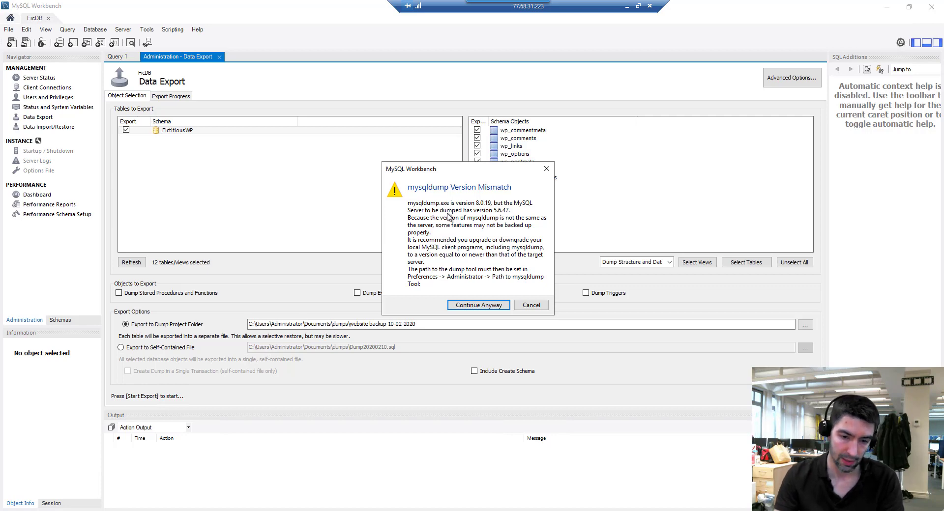
{"action": "mouse_move", "coordinate": [444, 235]}
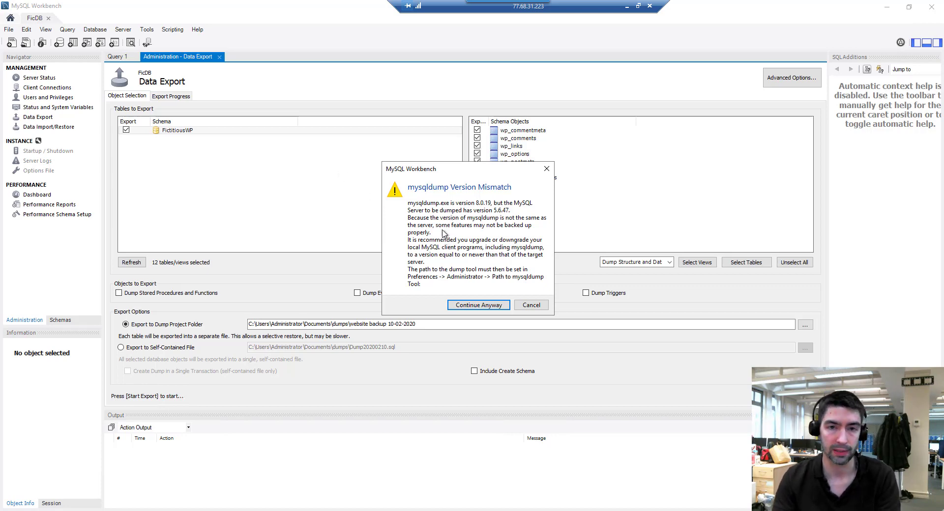
{"action": "mouse_move", "coordinate": [451, 227]}
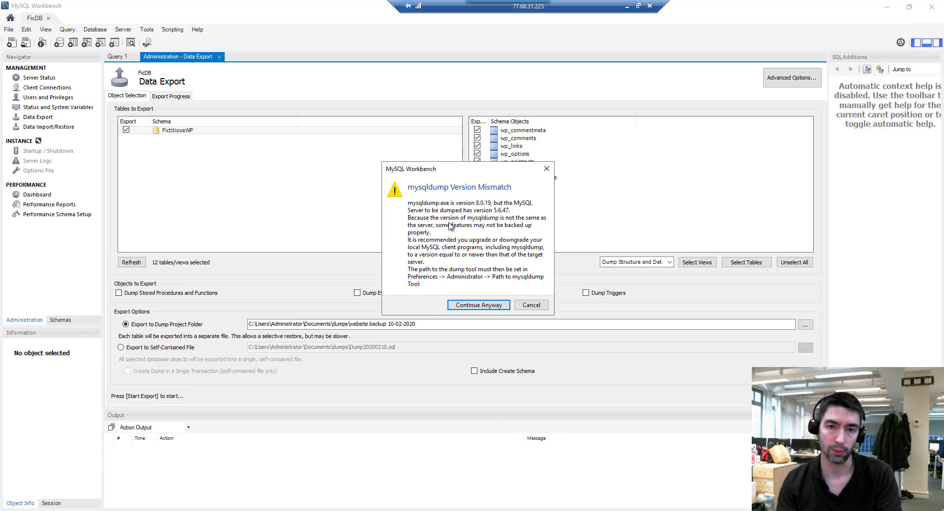
{"action": "mouse_move", "coordinate": [475, 225]}
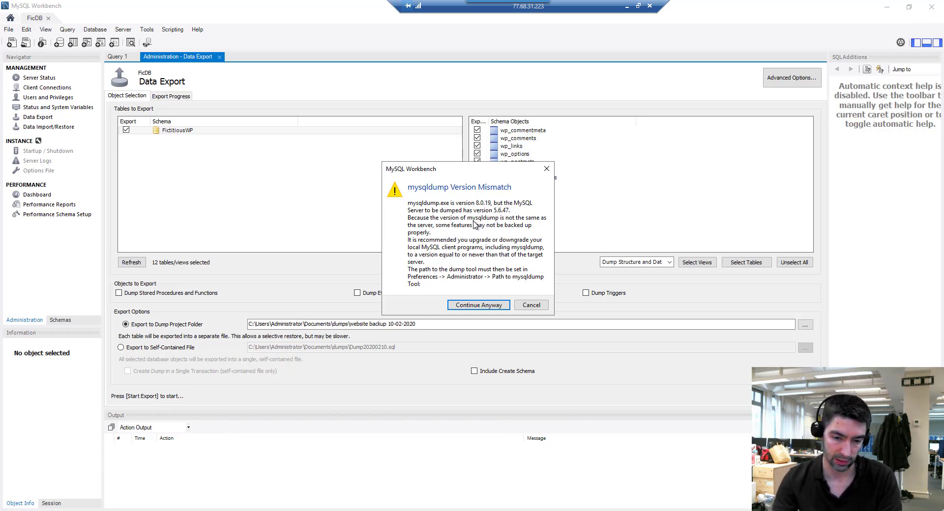
Continue past the mysqldump version mismatch warning so the folder export runs
{"action": "left_click", "coordinate": [478, 305]}
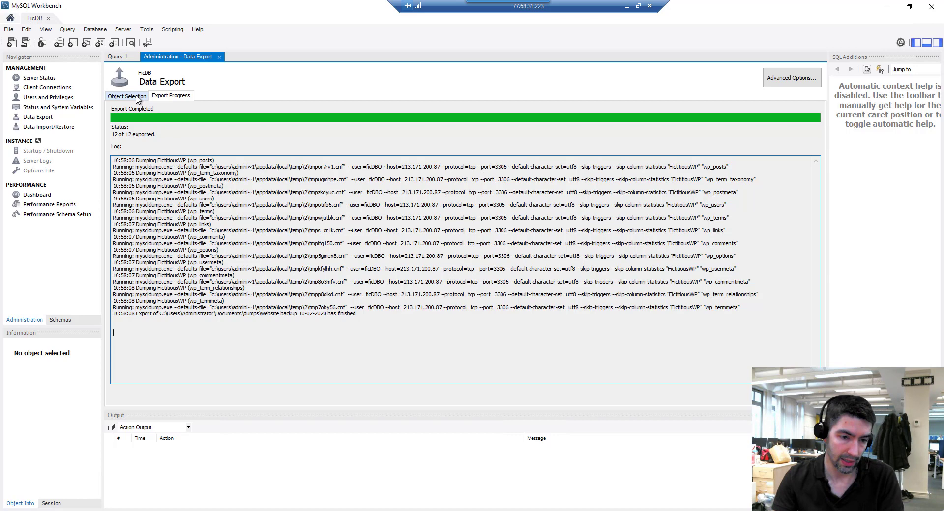
Switch the export to a self-contained file, Dump20200210.sql
{"action": "left_click", "coordinate": [126, 96]}
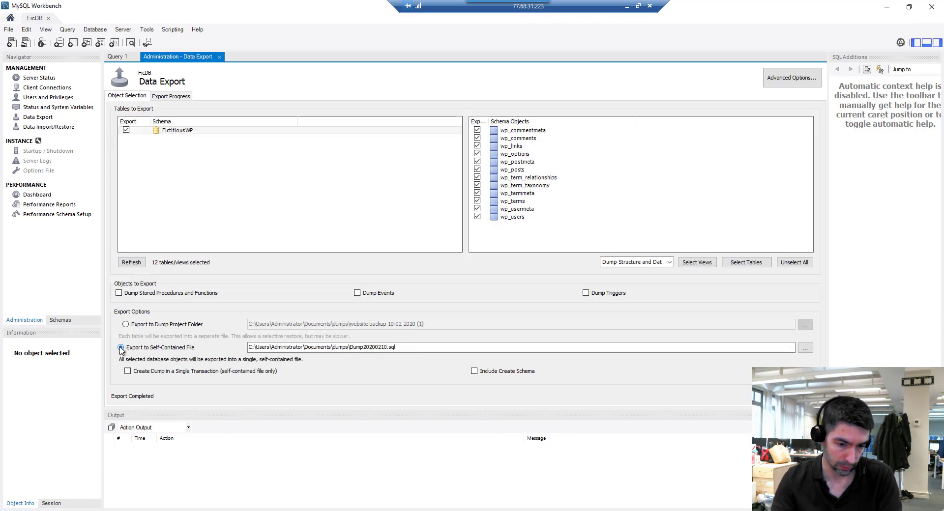
{"action": "left_click", "coordinate": [125, 348]}
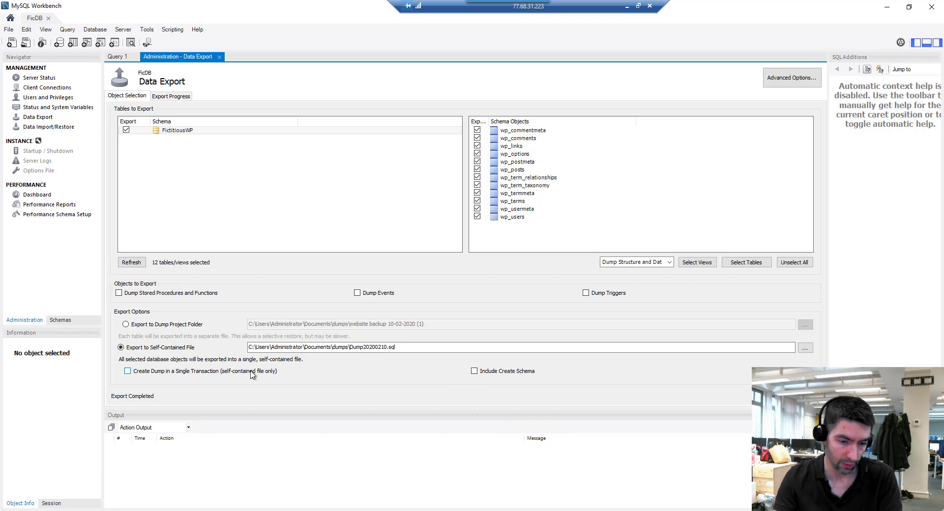
{"action": "mouse_move", "coordinate": [343, 376]}
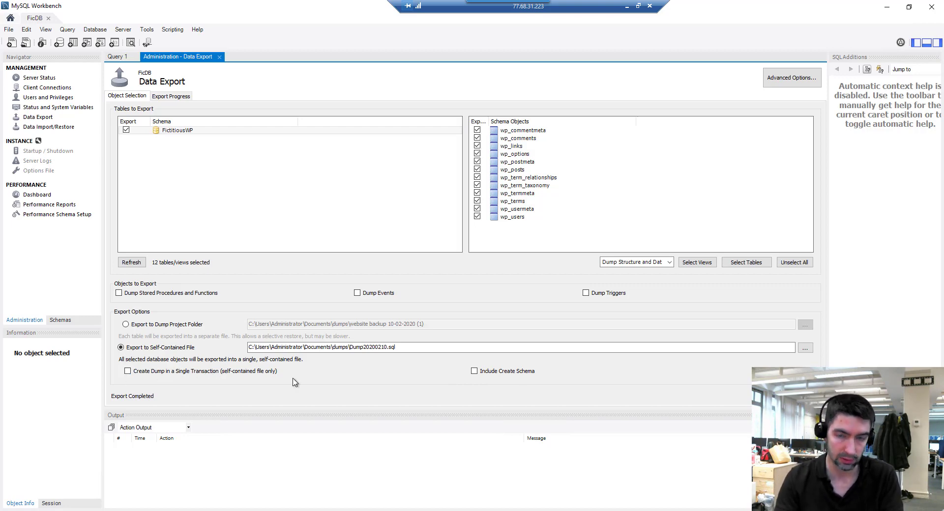
{"action": "mouse_move", "coordinate": [331, 380]}
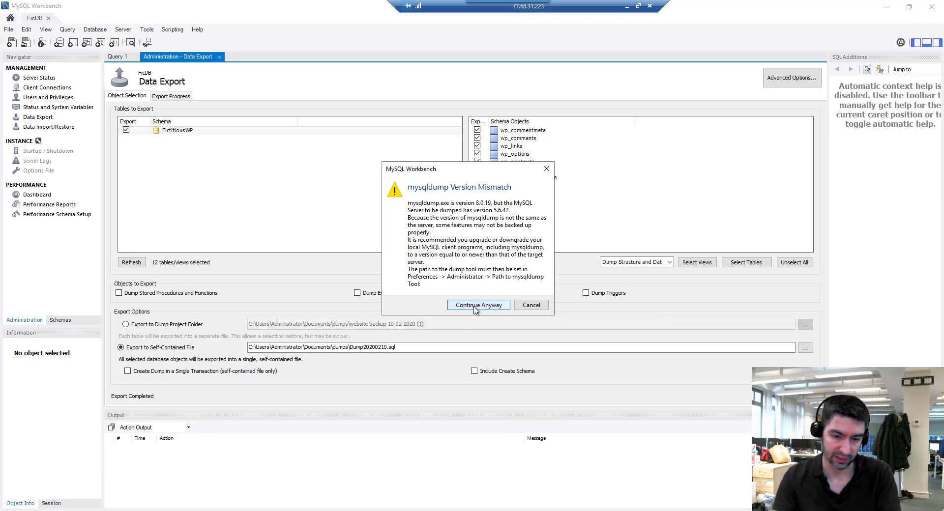
Continue Anyway past the version warning to finish the single-file export
{"action": "left_click", "coordinate": [478, 305]}
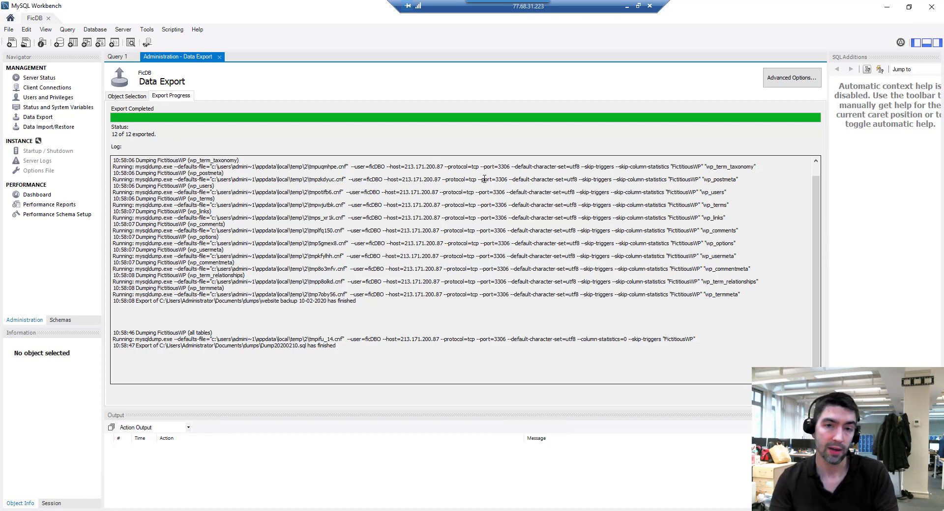
{"action": "mouse_move", "coordinate": [590, 73]}
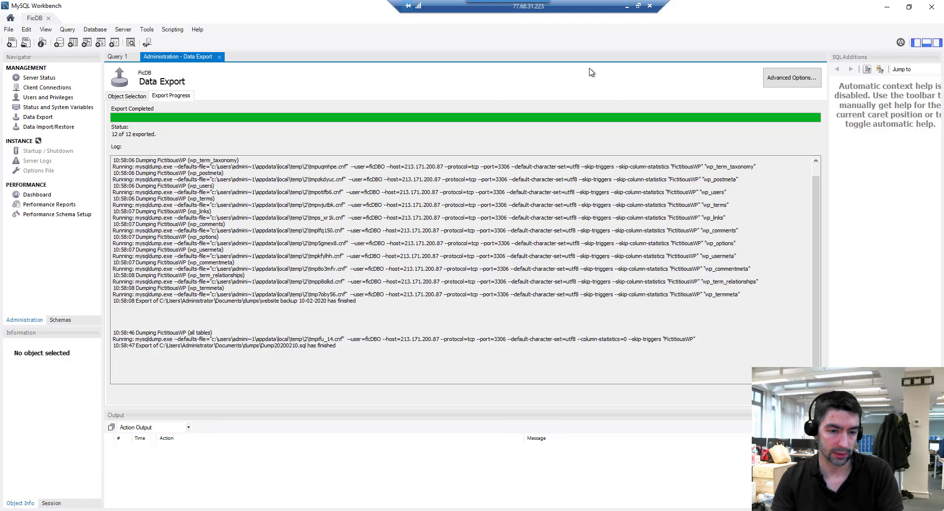
{"action": "mouse_move", "coordinate": [304, 110]}
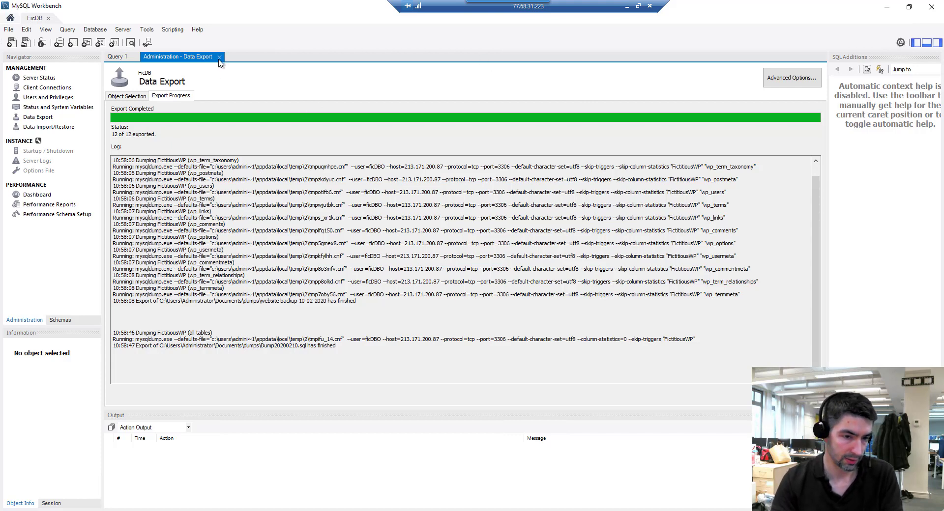
Close the Data Export page and open Server > Data Import
{"action": "left_click", "coordinate": [219, 56]}
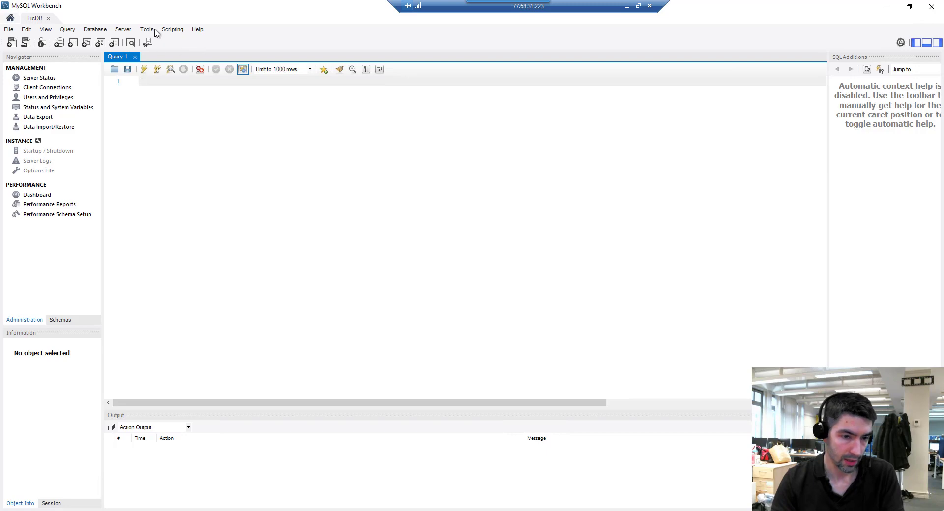
{"action": "left_click", "coordinate": [123, 29]}
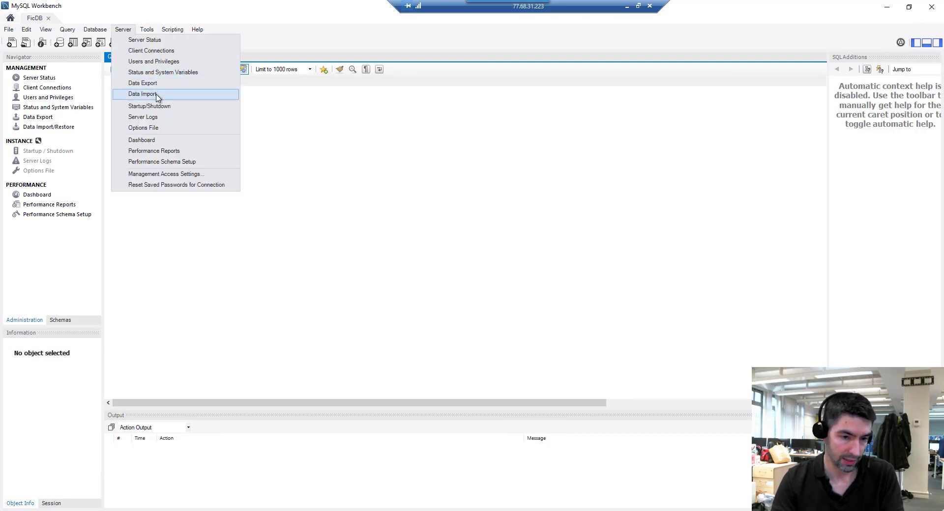
{"action": "left_click", "coordinate": [143, 94]}
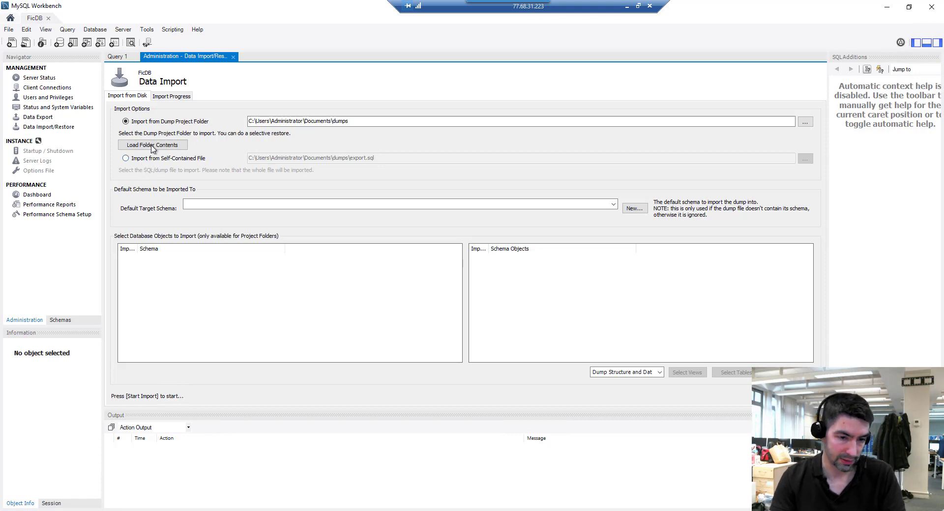
{"action": "mouse_move", "coordinate": [799, 67]}
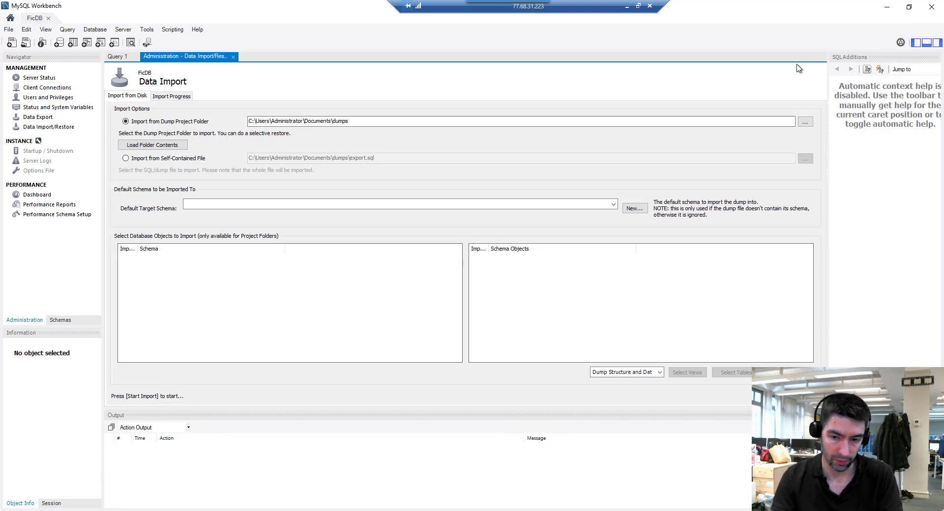
Choose the website backup 10-02-2020 folder and load its contents for import
{"action": "left_click", "coordinate": [805, 121]}
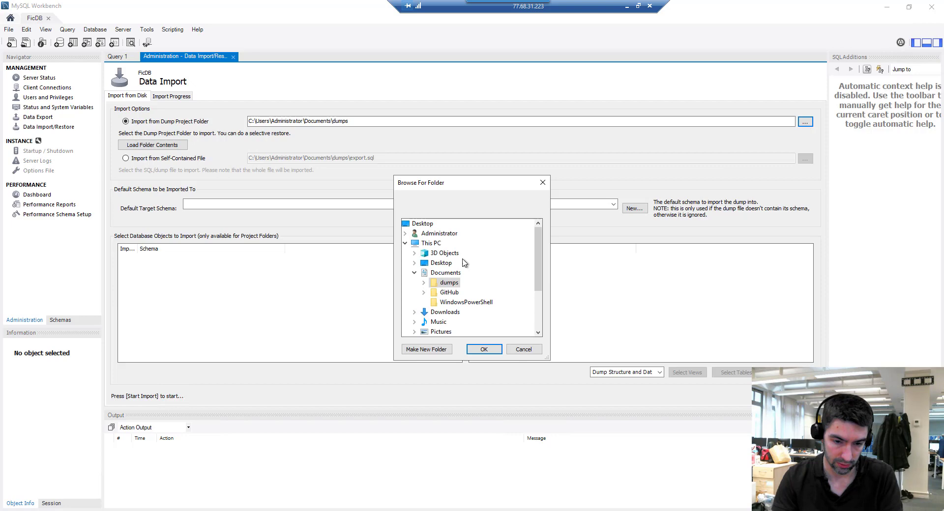
{"action": "left_click", "coordinate": [424, 283]}
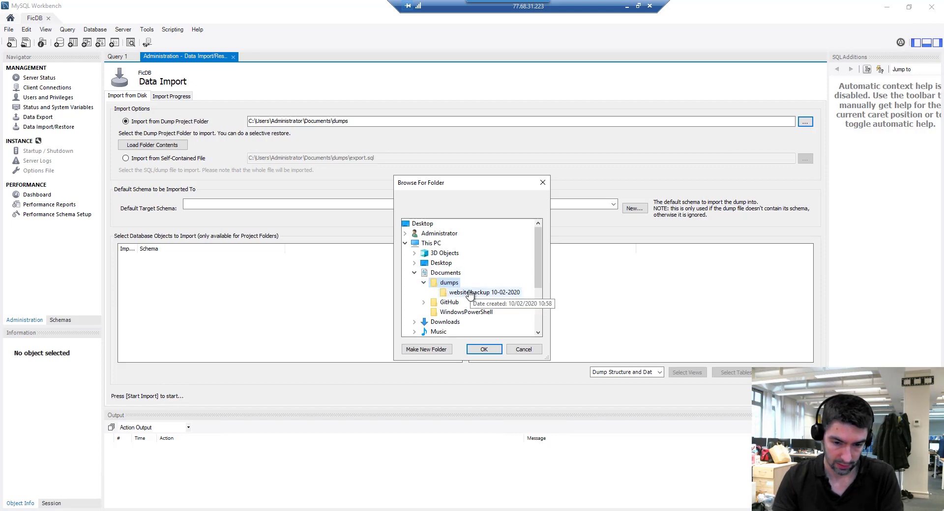
{"action": "left_click", "coordinate": [483, 349]}
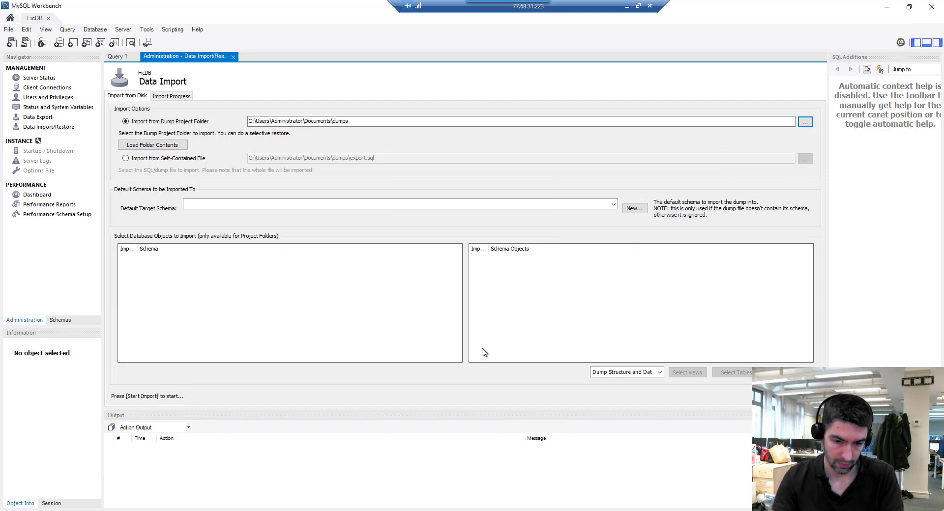
{"action": "left_click", "coordinate": [152, 144]}
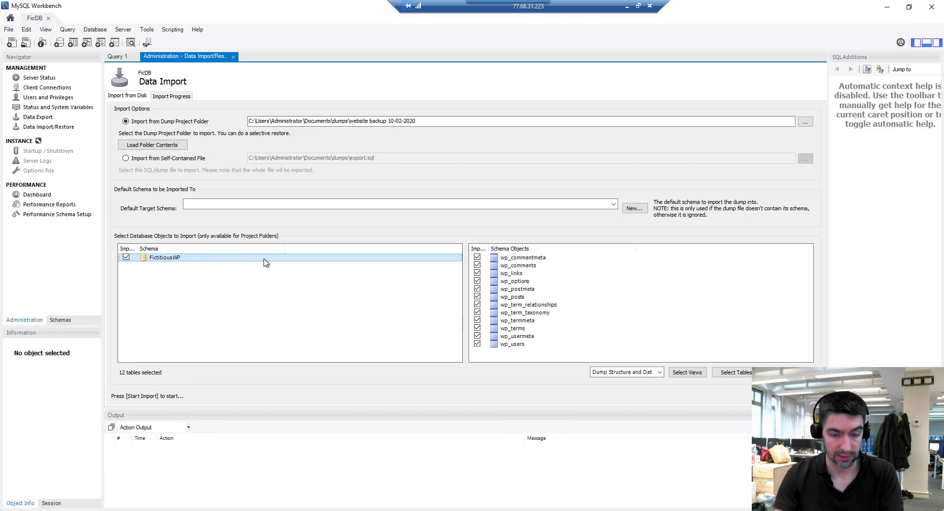
{"action": "mouse_move", "coordinate": [286, 318]}
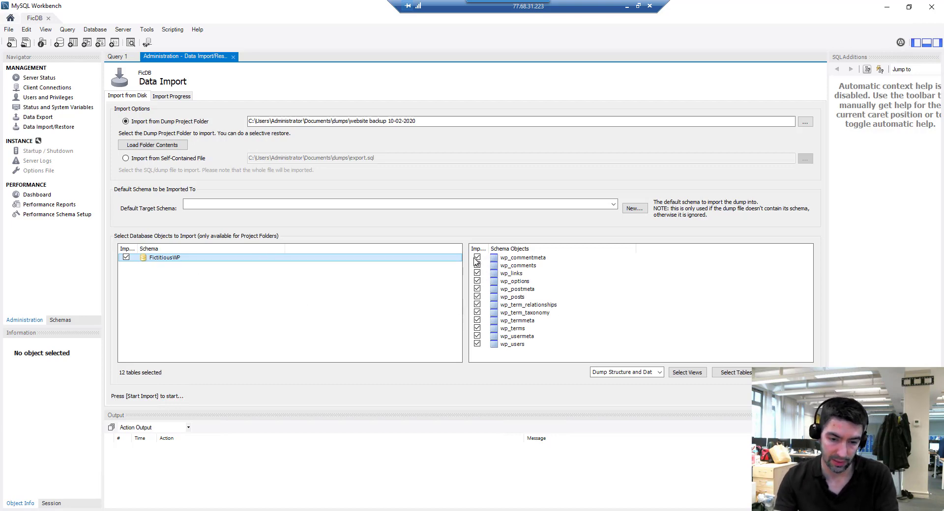
{"action": "mouse_move", "coordinate": [301, 173]}
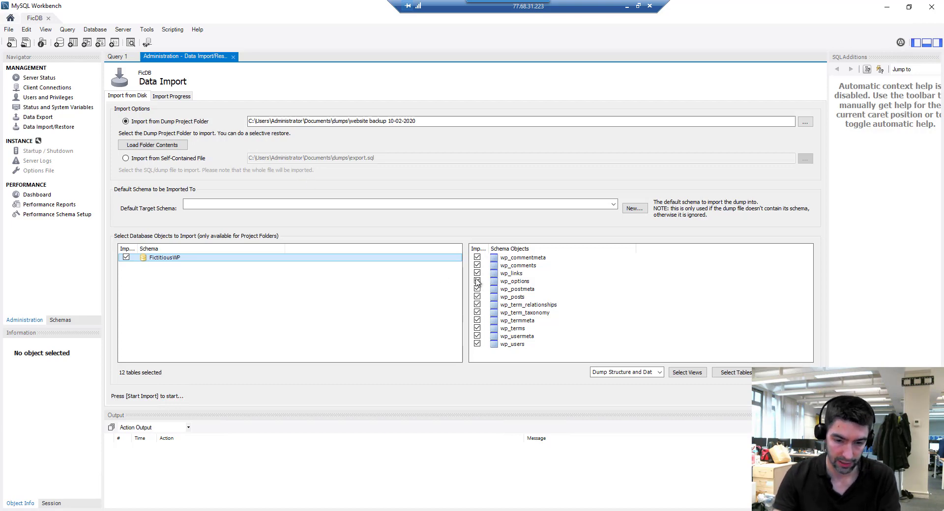
{"action": "mouse_move", "coordinate": [488, 286]}
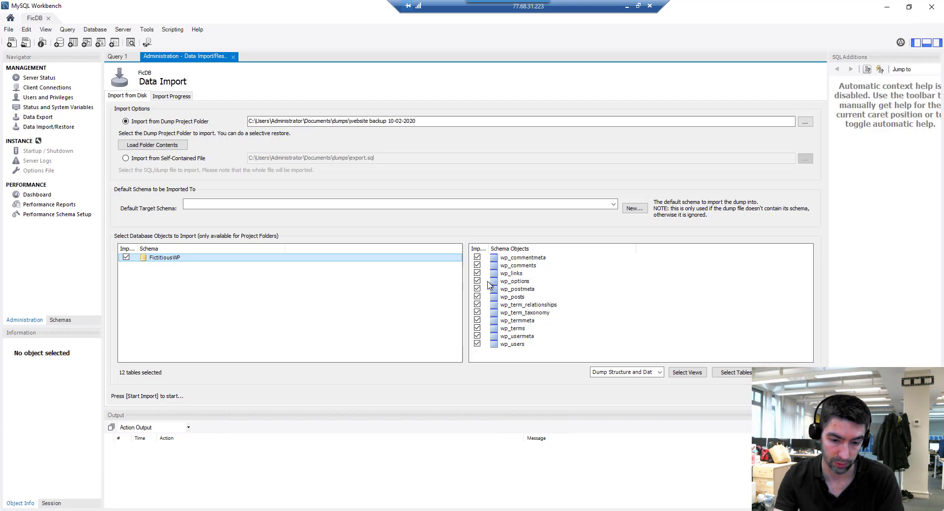
{"action": "mouse_move", "coordinate": [639, 351]}
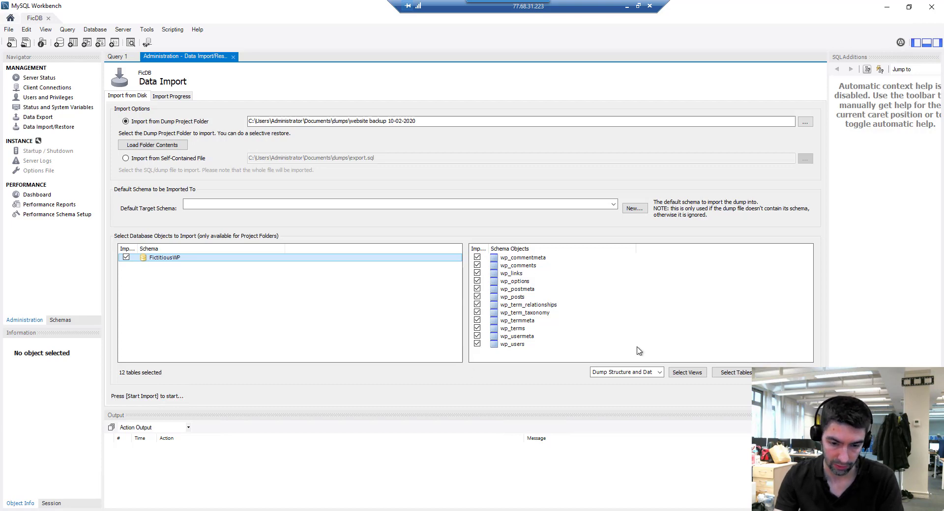
Import all 12 FictitiousWP tables from the folder, then return to Import from Disk
{"action": "left_click", "coordinate": [171, 96]}
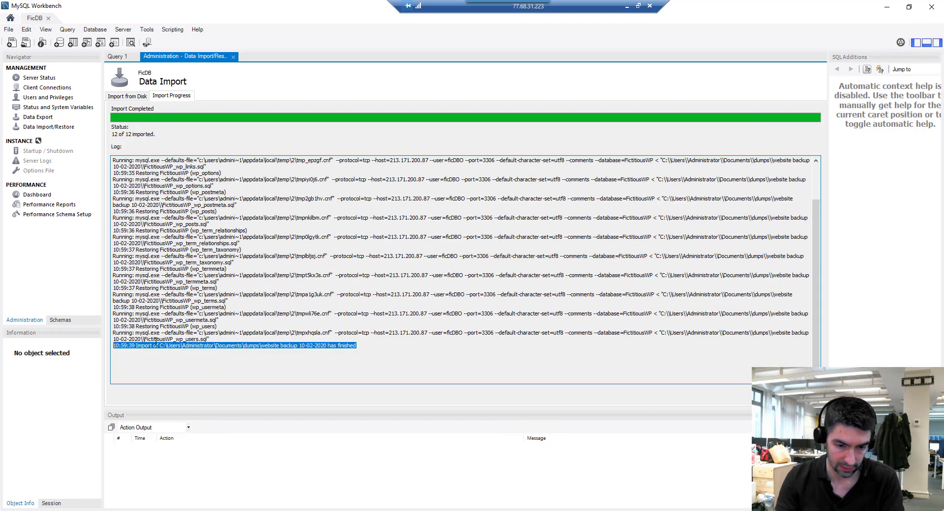
{"action": "scroll", "scroll_direction": "up", "scroll_amount": 3}
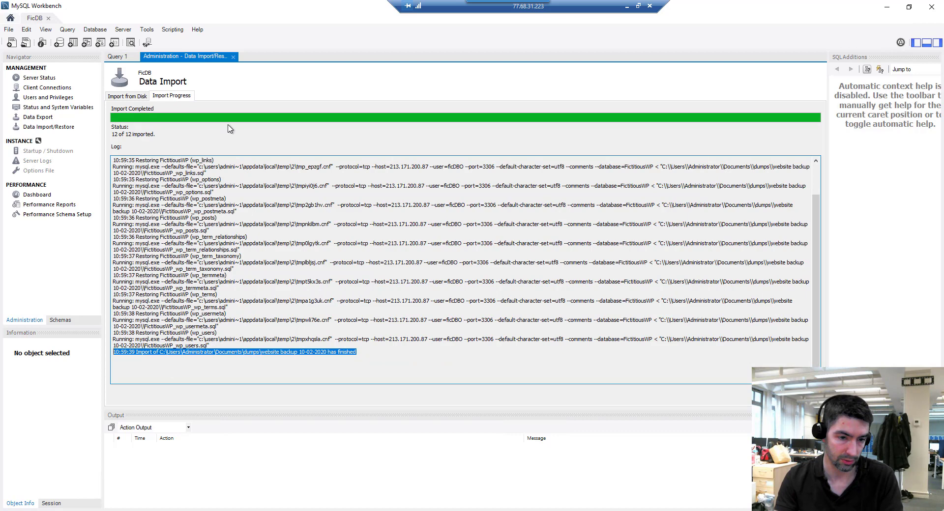
{"action": "left_click", "coordinate": [127, 95]}
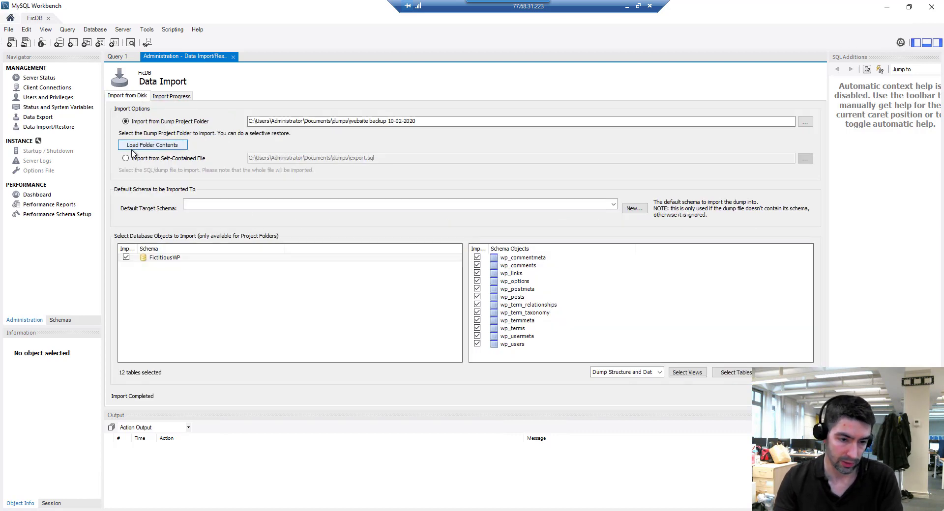
Select Dump20200210.sql from the dumps folder as the self-contained import file
{"action": "left_click", "coordinate": [125, 158]}
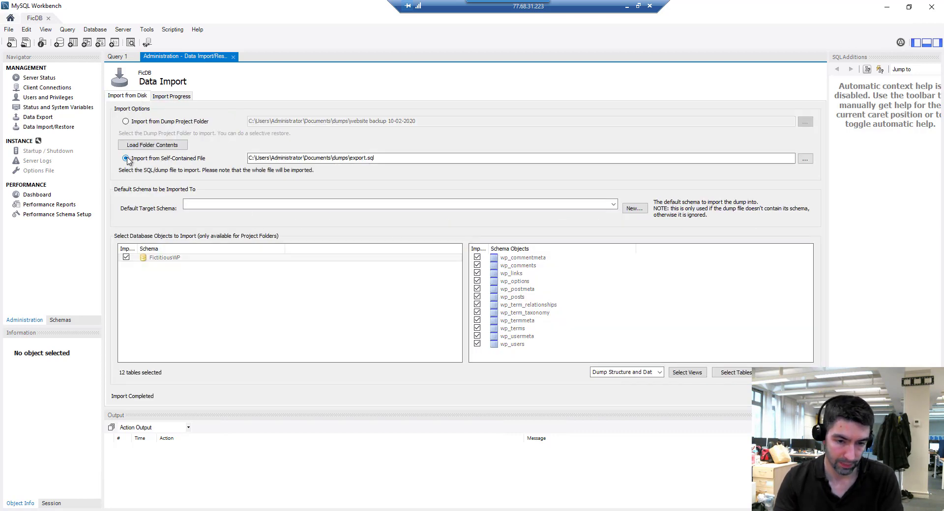
{"action": "left_click", "coordinate": [805, 158]}
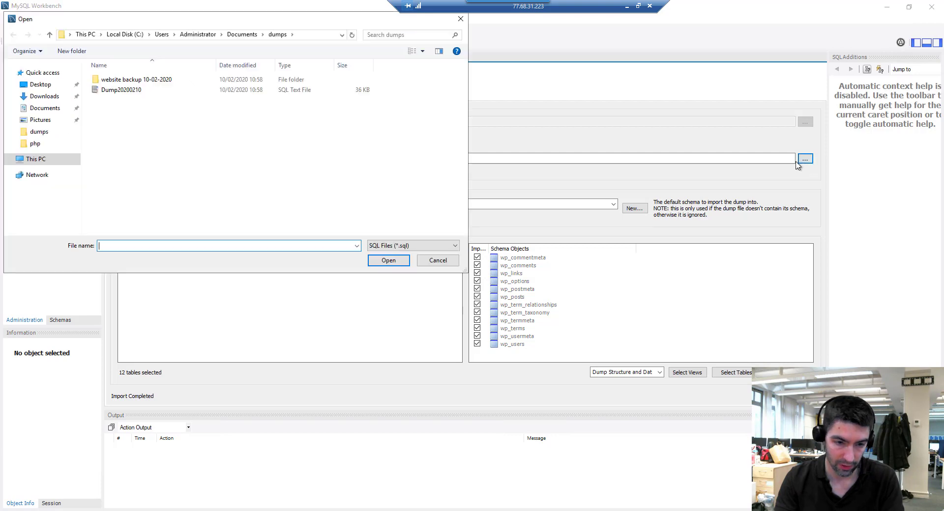
{"action": "left_click", "coordinate": [121, 90]}
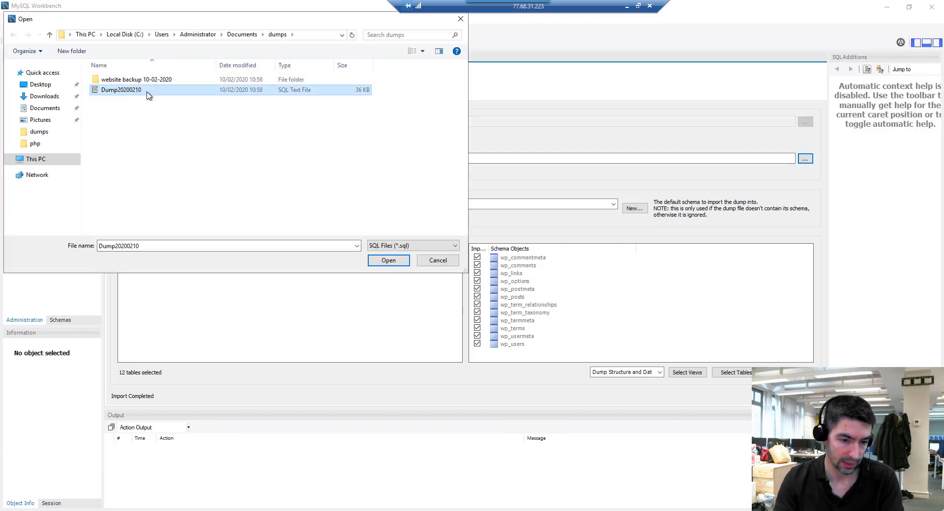
{"action": "left_click", "coordinate": [388, 260]}
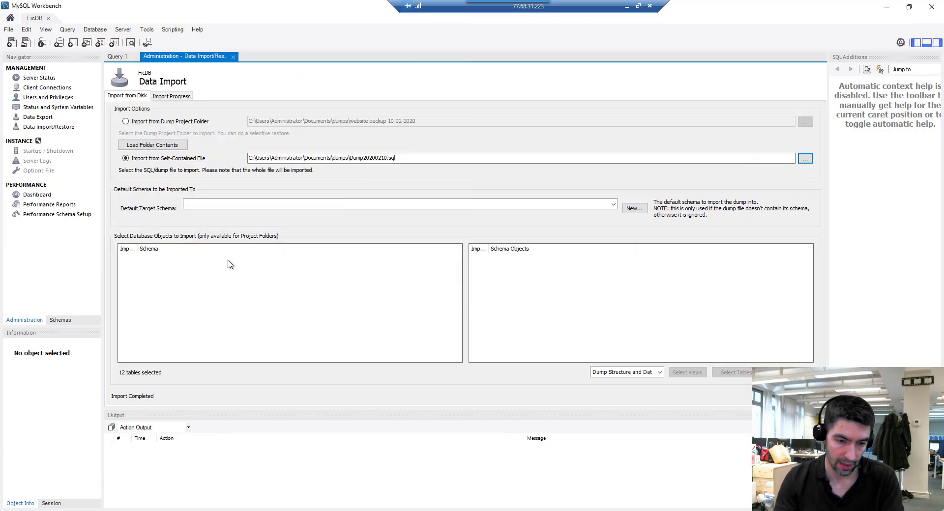
{"action": "mouse_move", "coordinate": [373, 283]}
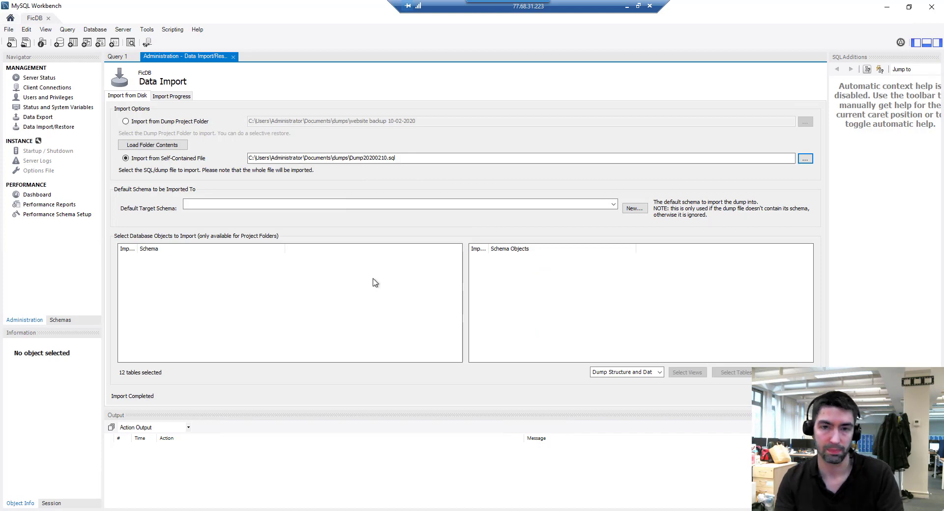
{"action": "mouse_move", "coordinate": [489, 296]}
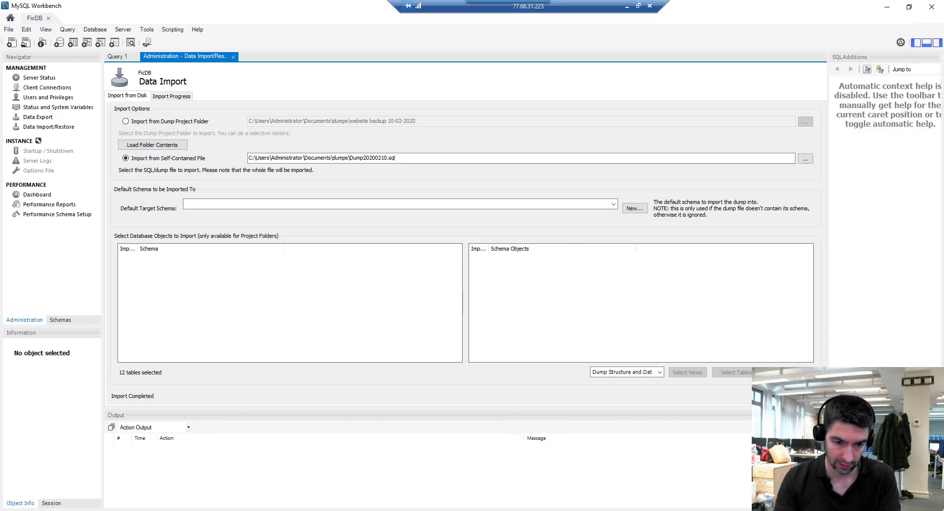
Run the Dump20200210.sql import and highlight the ERROR 1046 'No database selected' line
{"action": "left_click", "coordinate": [171, 96]}
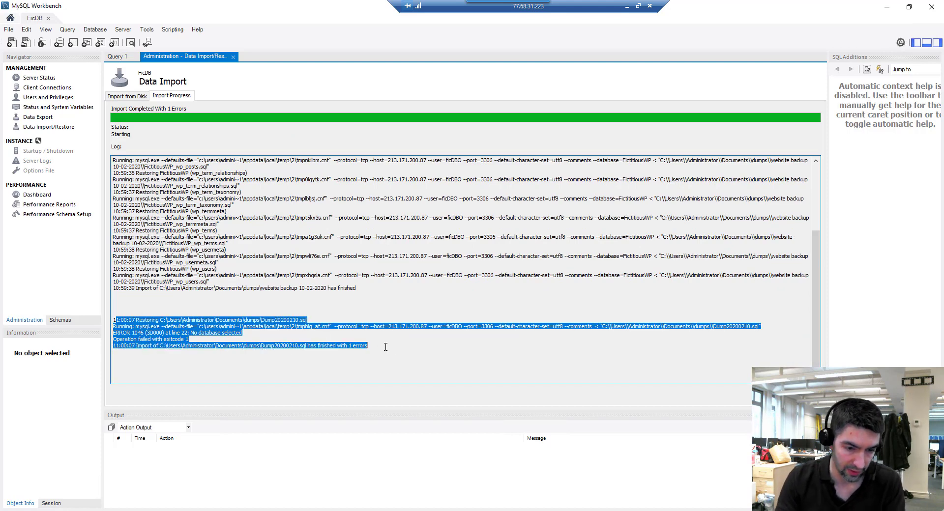
{"action": "left_click", "coordinate": [309, 351]}
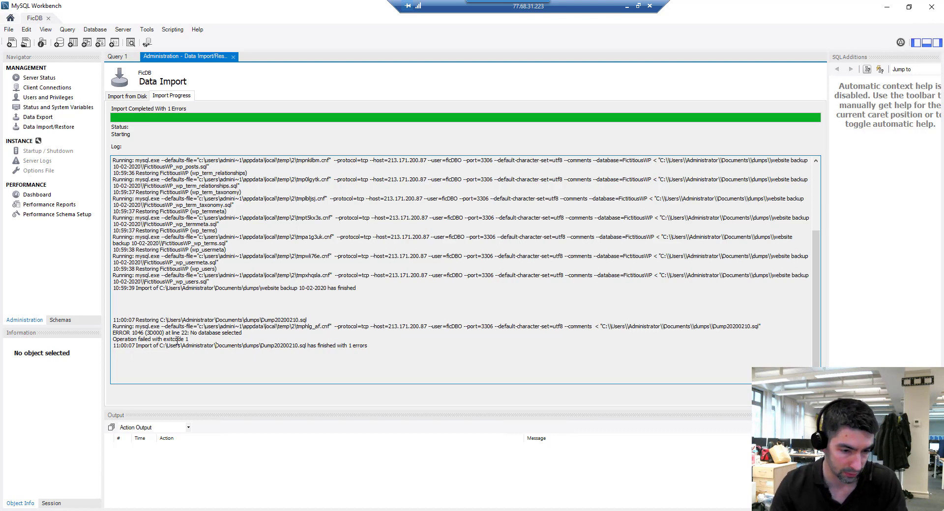
{"action": "double_click", "coordinate": [160, 333]}
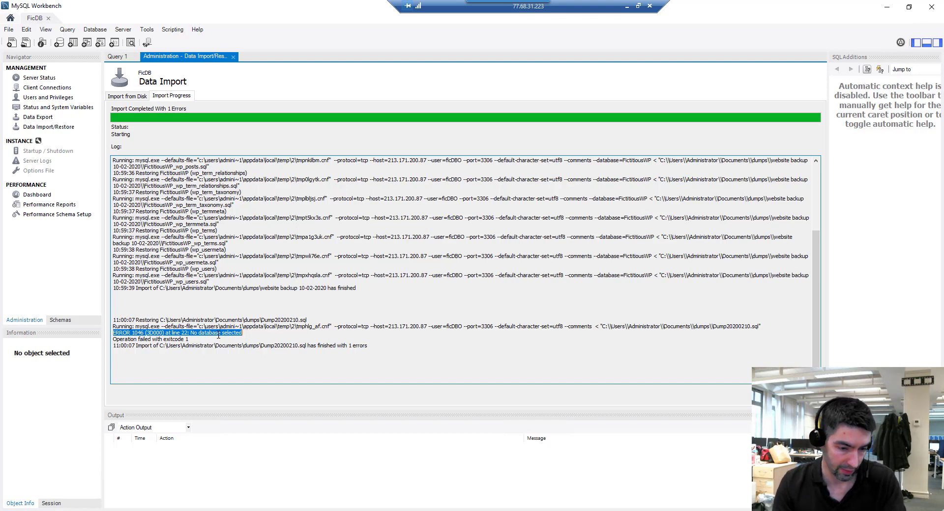
{"action": "mouse_move", "coordinate": [201, 424]}
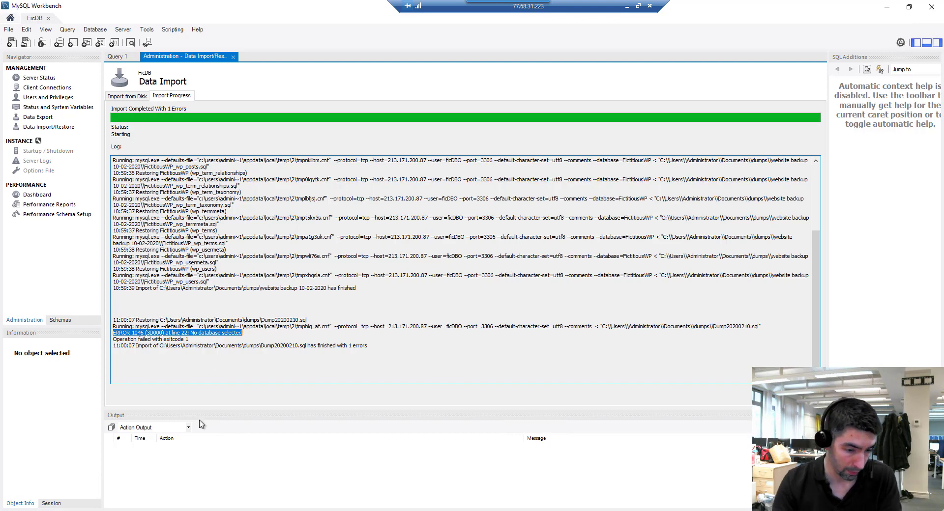
{"action": "mouse_move", "coordinate": [230, 302]}
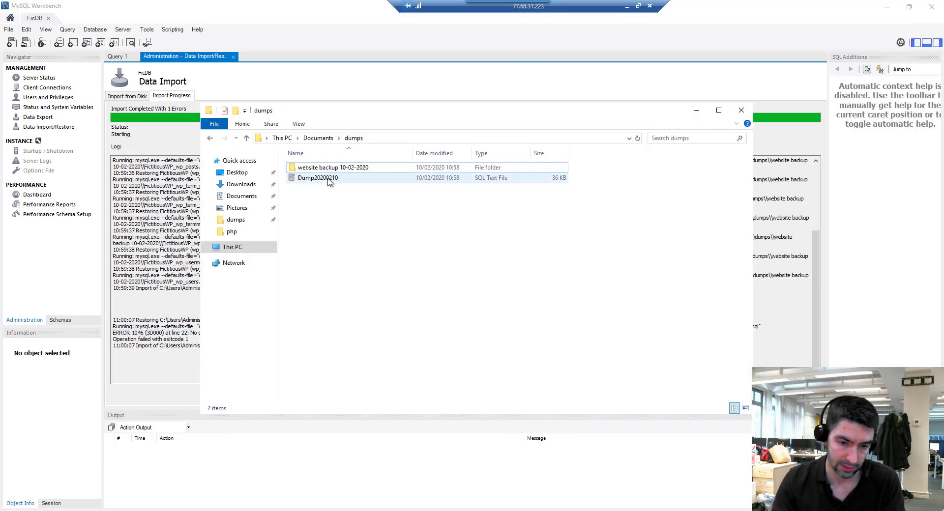
Open Dump20200210 from the dumps folder in Notepad++ for editing
{"action": "right_click", "coordinate": [317, 177]}
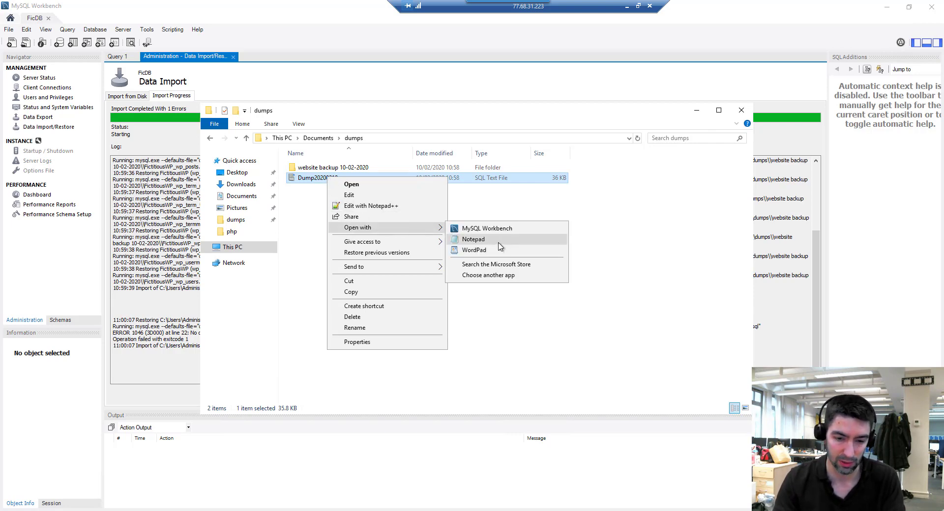
{"action": "mouse_move", "coordinate": [370, 211]}
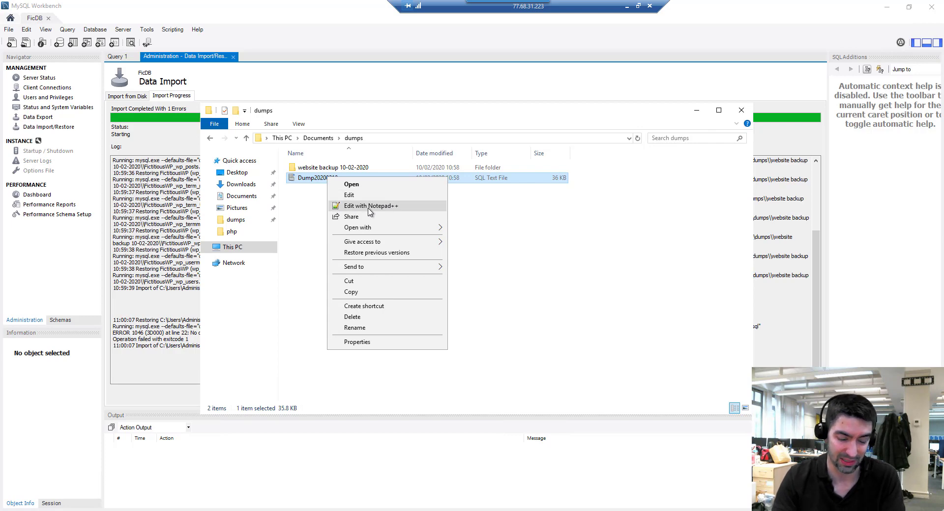
{"action": "left_click", "coordinate": [371, 206]}
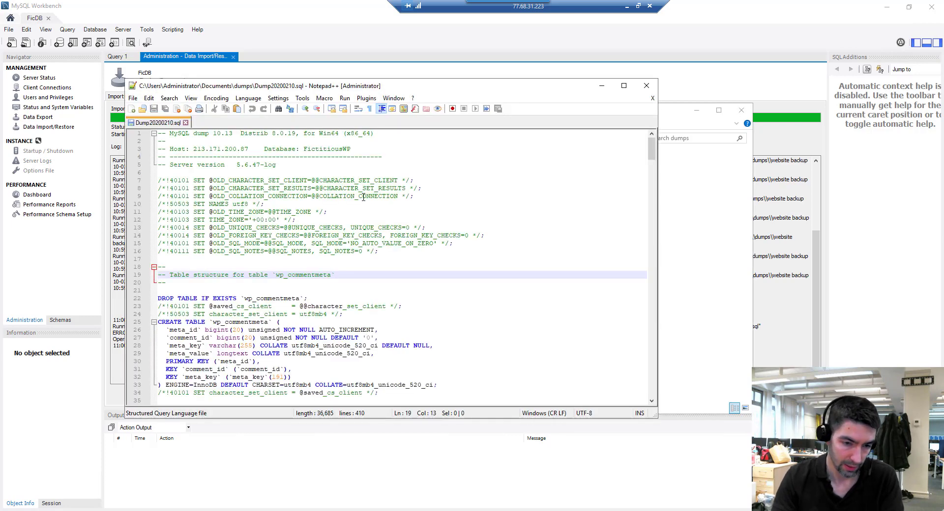
{"action": "mouse_move", "coordinate": [313, 77]}
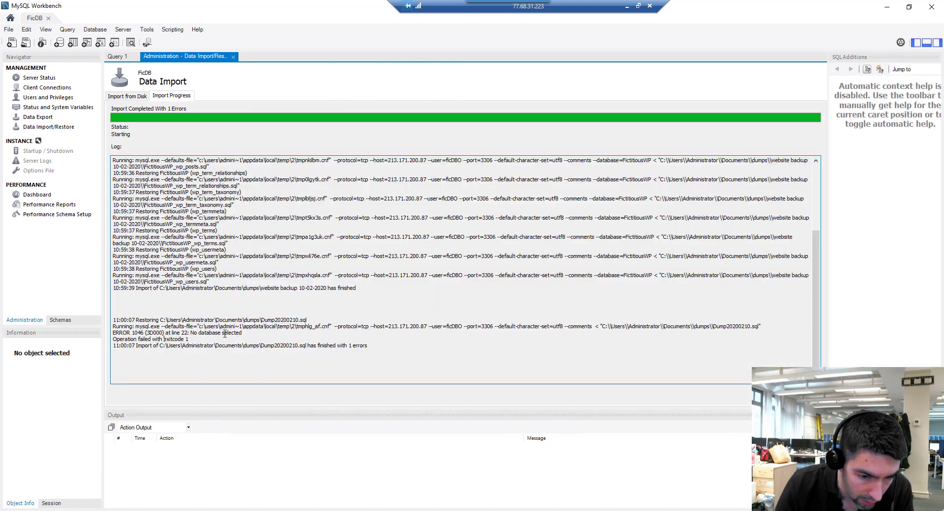
{"action": "mouse_move", "coordinate": [311, 493]}
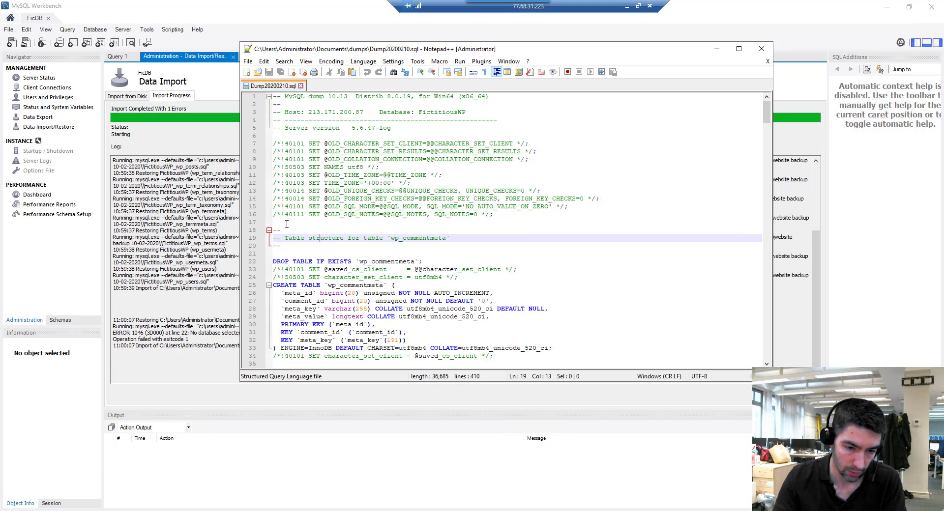
{"action": "mouse_move", "coordinate": [267, 267]}
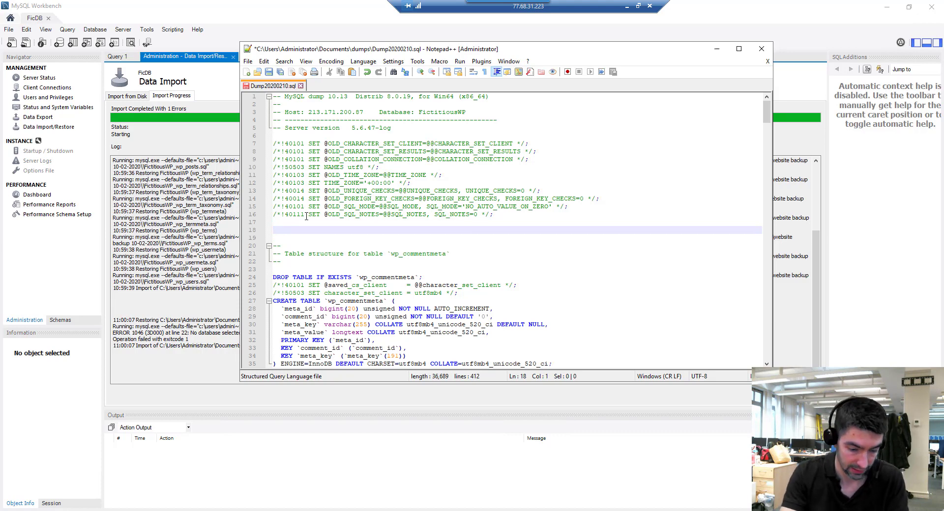
Add the statement 'USE FictitiousWP;' at line 18 of the dump file
{"action": "type", "text": "USE"}
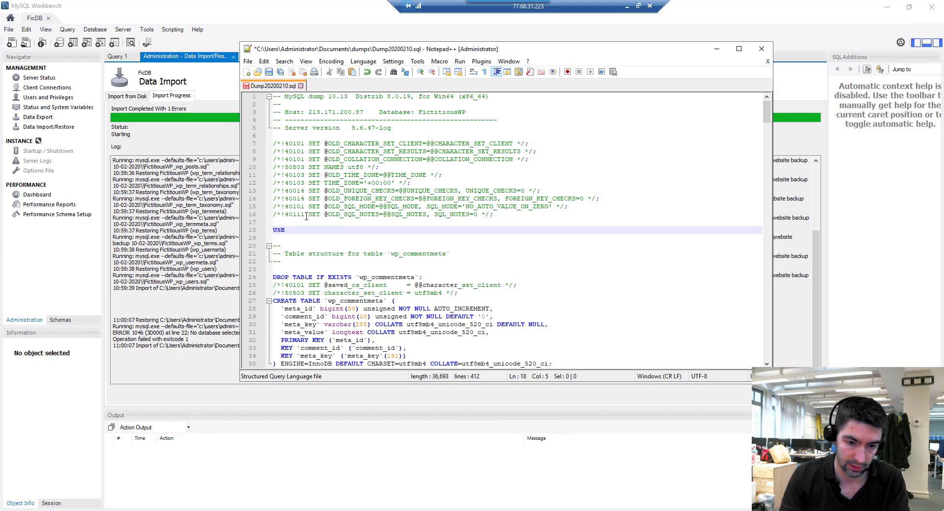
{"action": "left_click", "coordinate": [289, 230]}
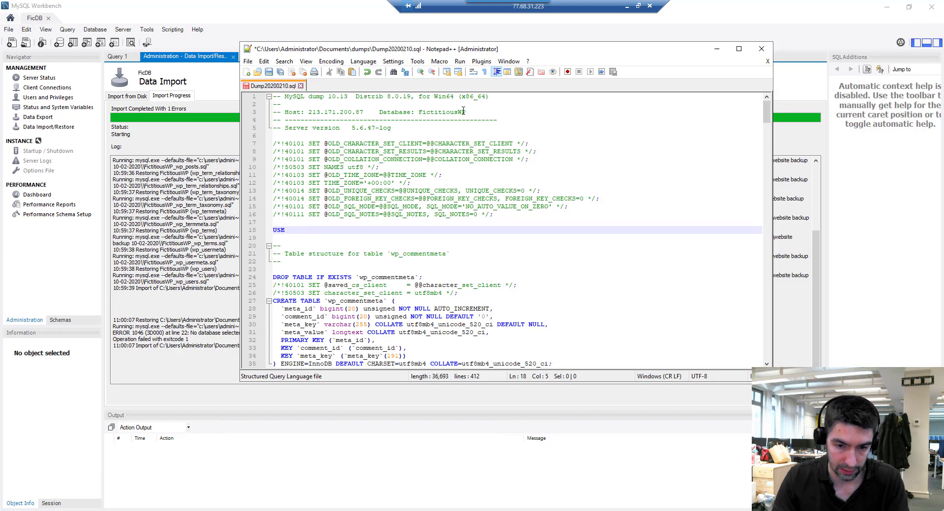
{"action": "double_click", "coordinate": [441, 113]}
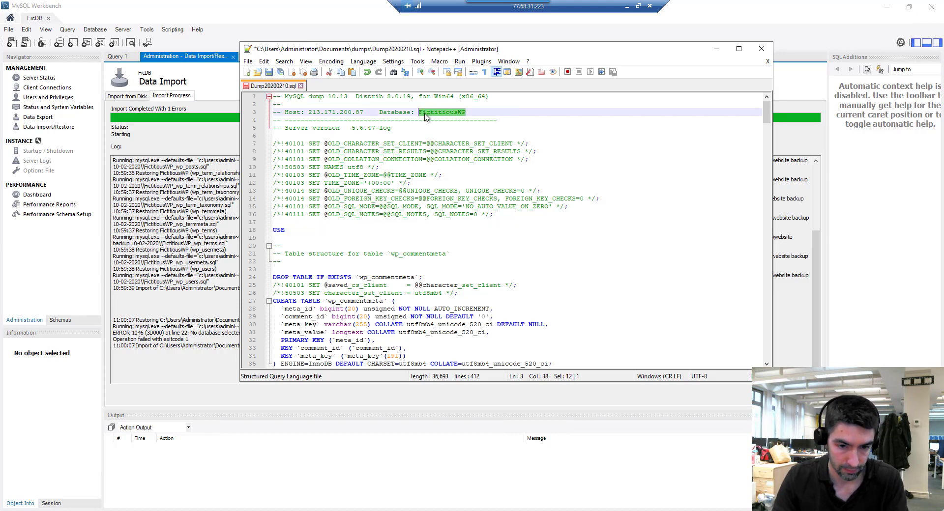
{"action": "left_click", "coordinate": [289, 231]}
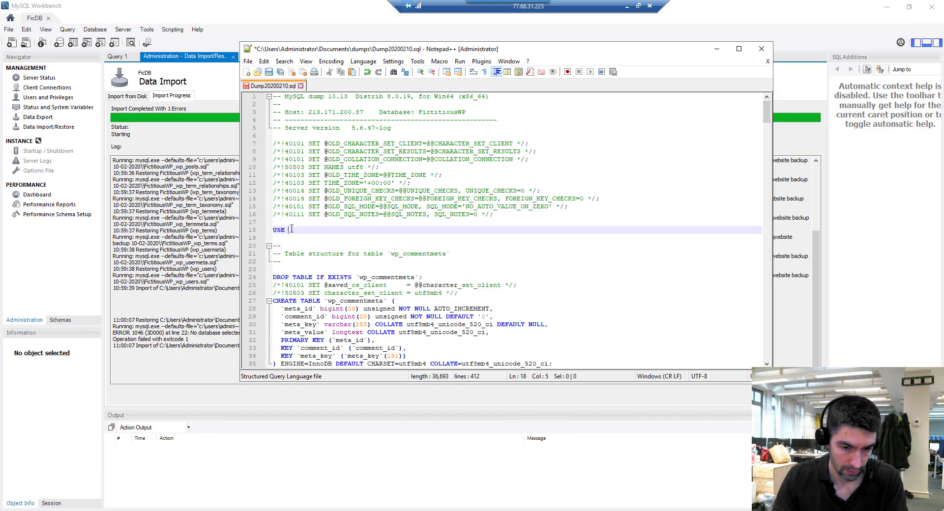
{"action": "type", "text": "FictitiousWP"}
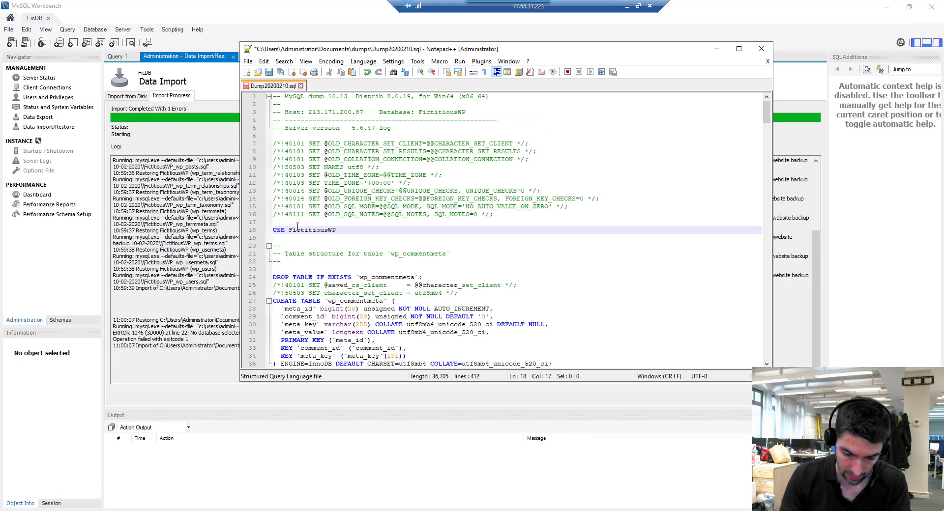
{"action": "type", "text": ";"}
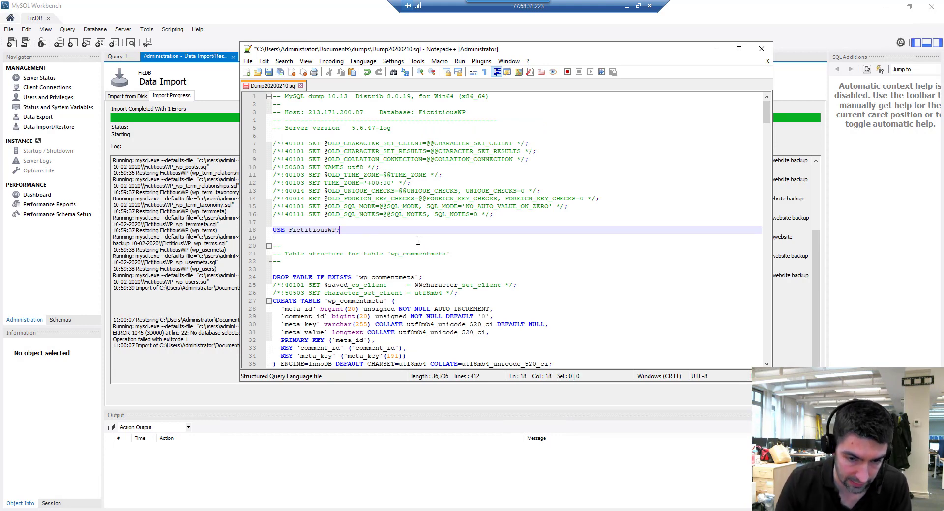
Save the edited Dump20200210.sql and close Notepad++
{"action": "left_click", "coordinate": [449, 254]}
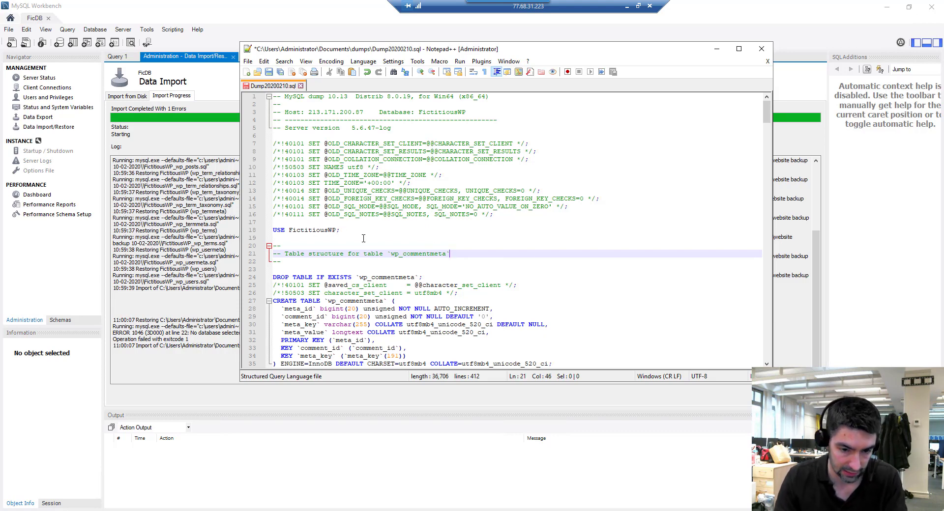
{"action": "left_click", "coordinate": [280, 246]}
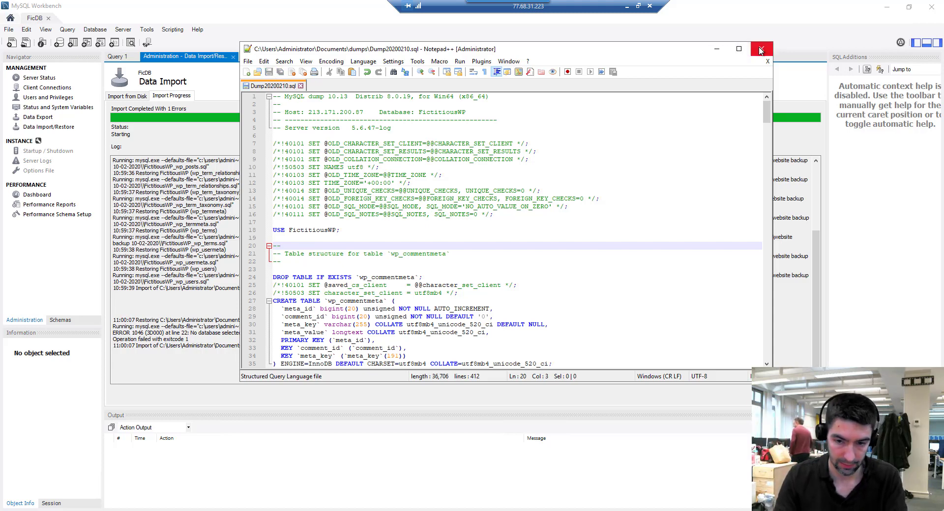
{"action": "left_click", "coordinate": [760, 49]}
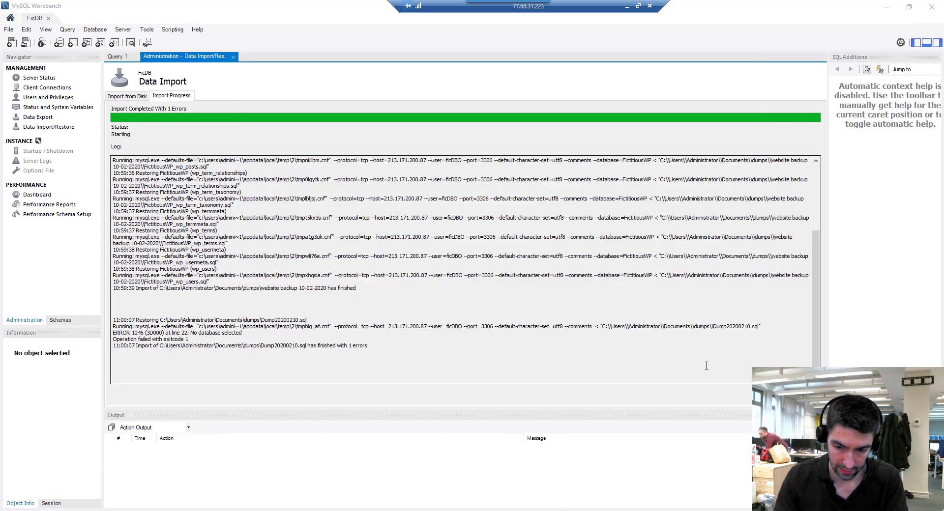